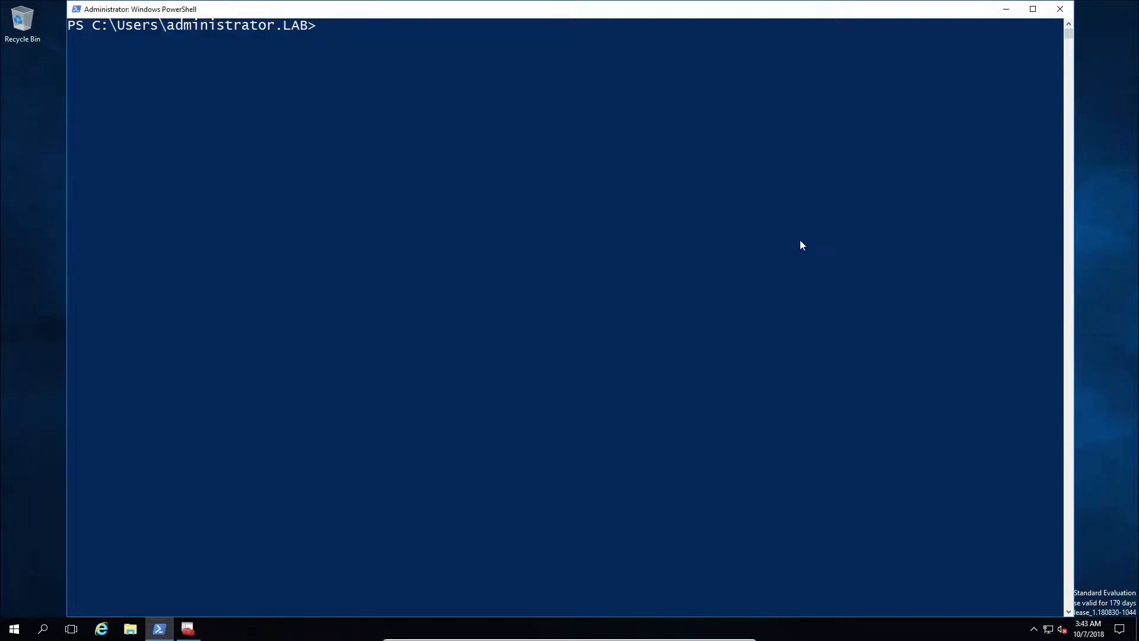
mouse_move(799, 240)
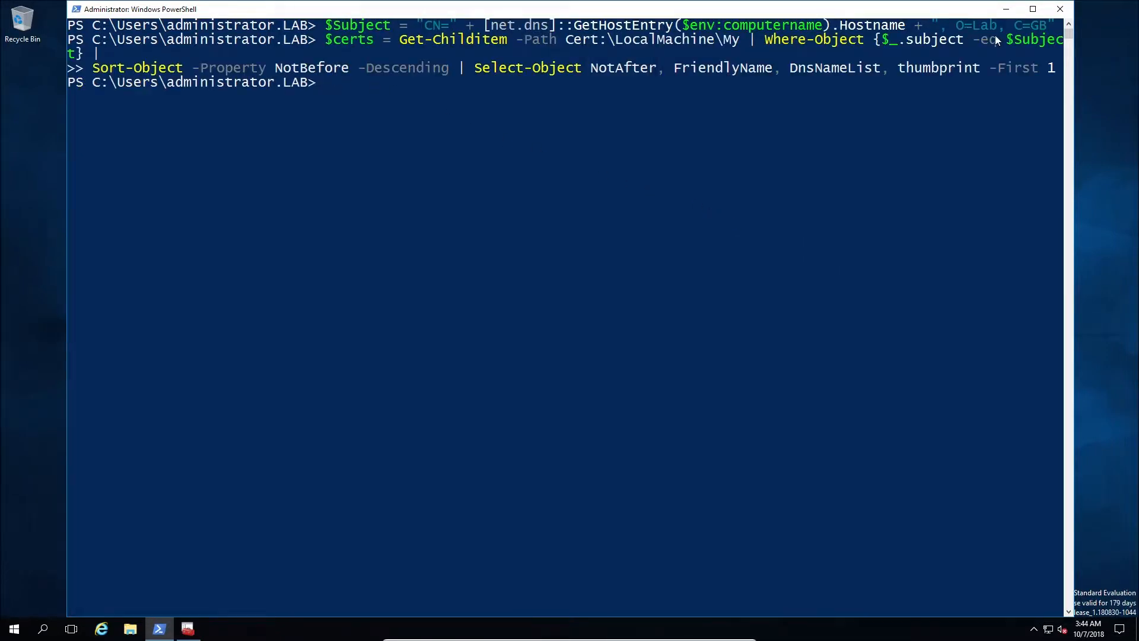
mouse_move(462, 51)
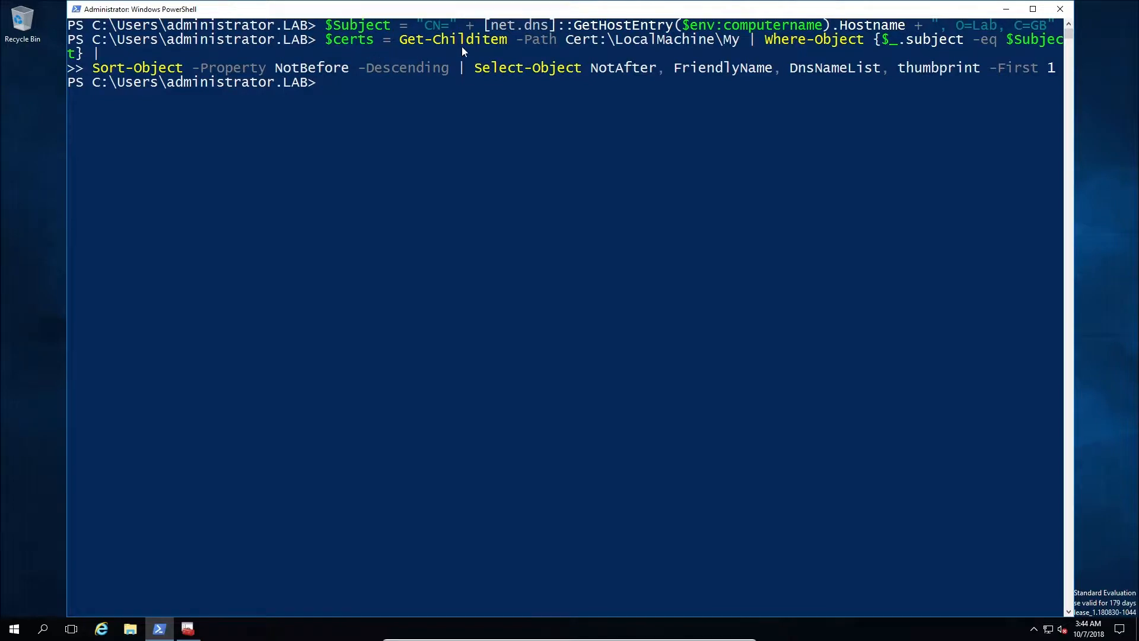
mouse_move(662, 205)
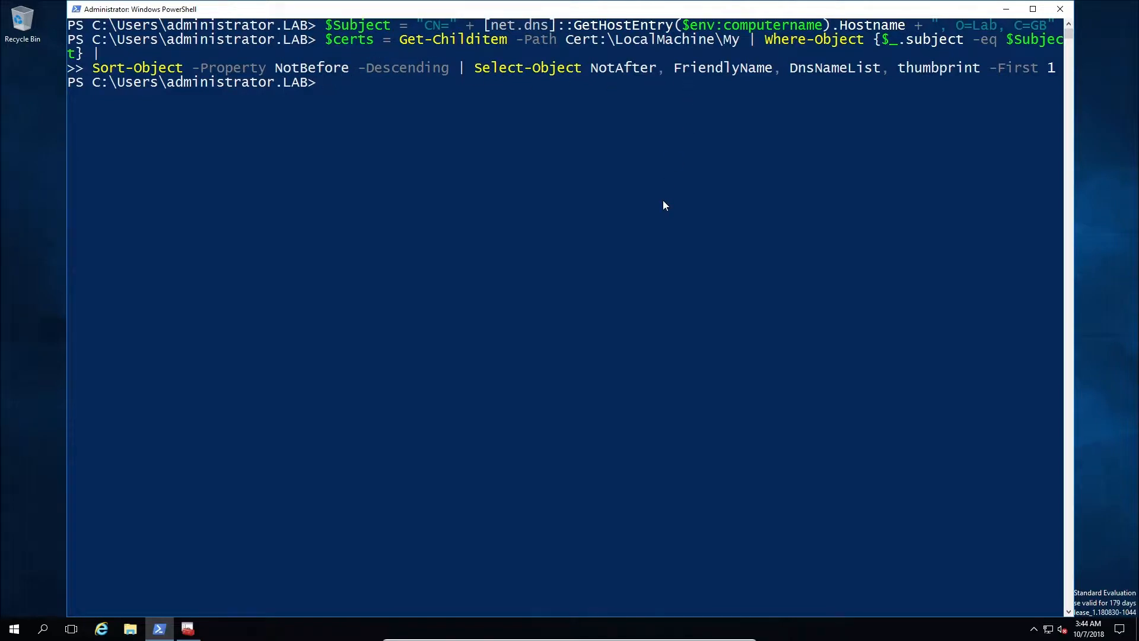
- Print $certs to show that the newest matching machine certificate lookup is empty
type("$cer")
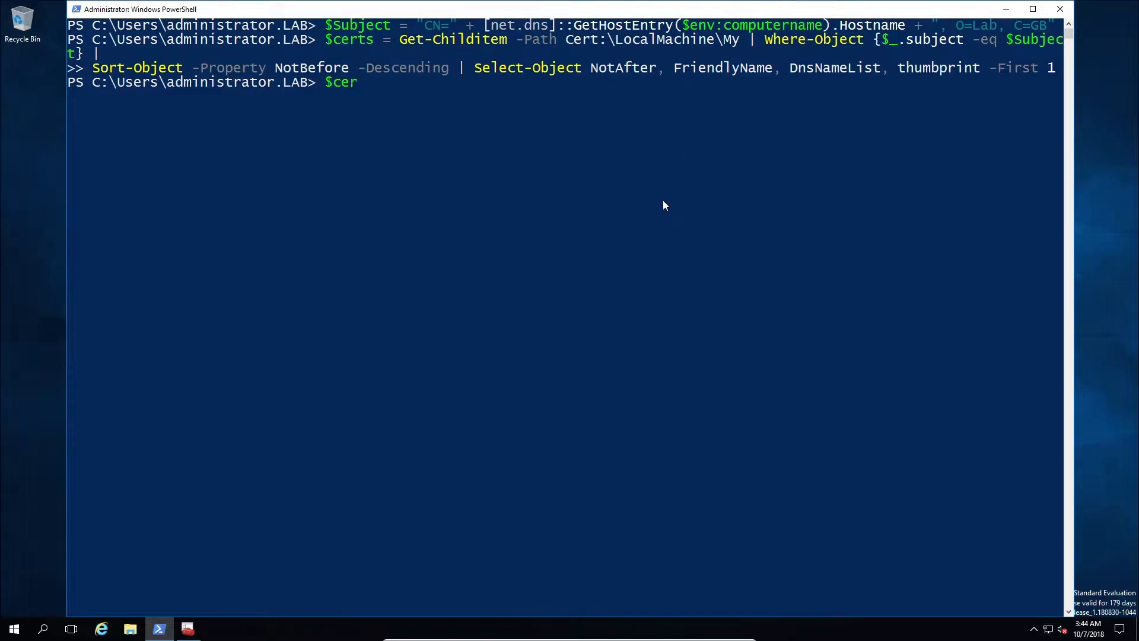
key("Return")
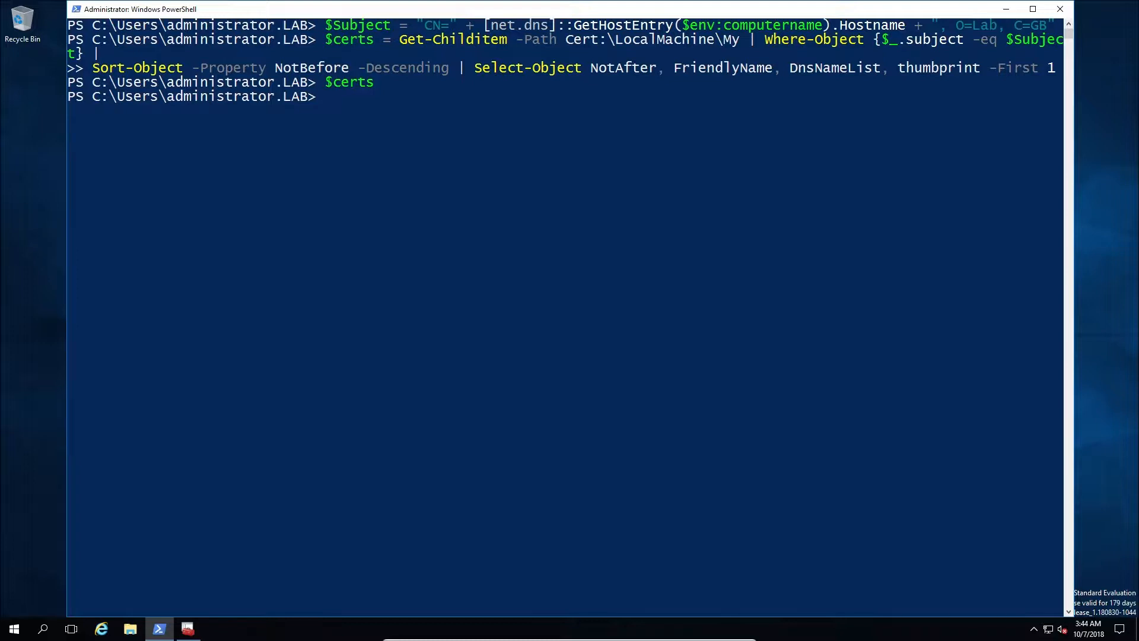
- Verify Failover-Clustering is installed and ClusSvc is running, then start a clear command
type("(Get-WindowsFeature -Name  Failover-Clustering).Installed")
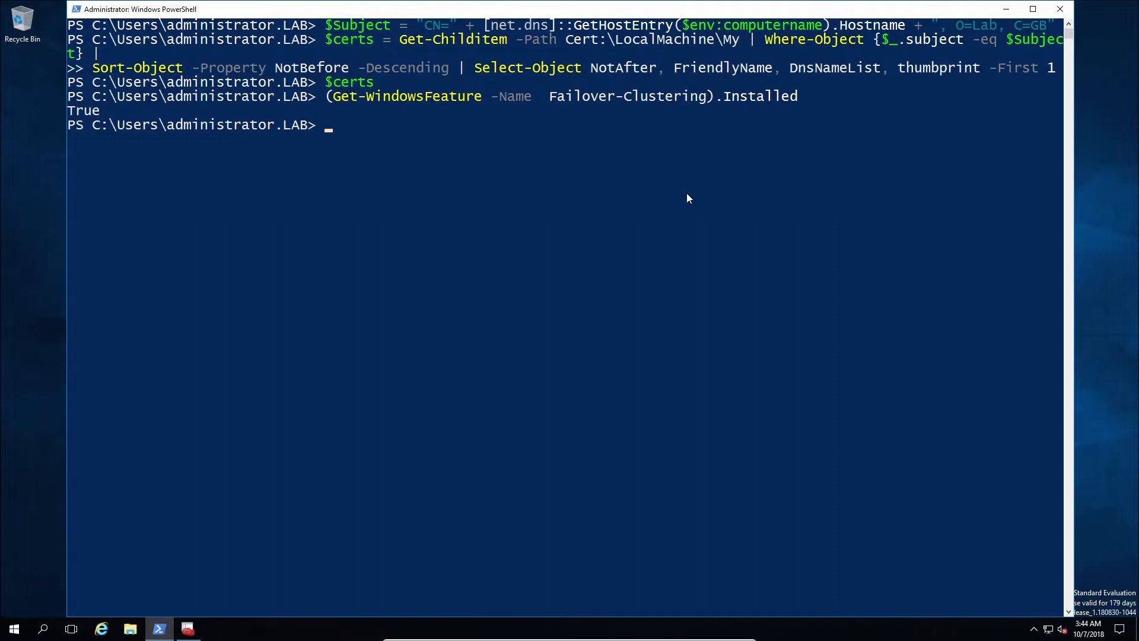
mouse_move(112, 116)
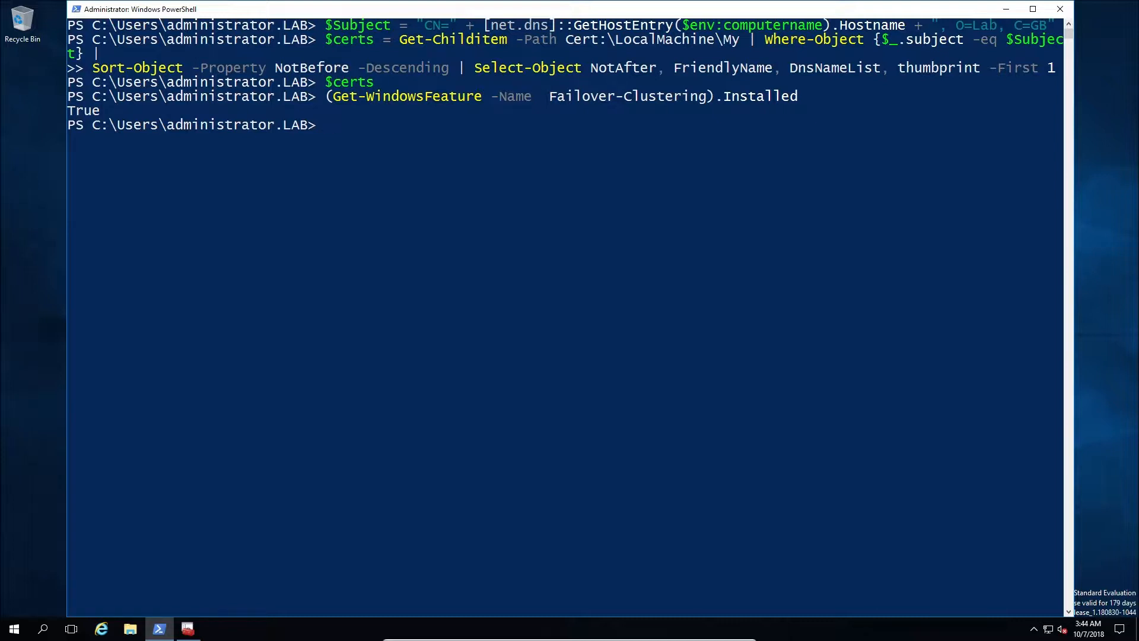
mouse_move(939, 248)
type("Get-Service -Name ClusSvc")
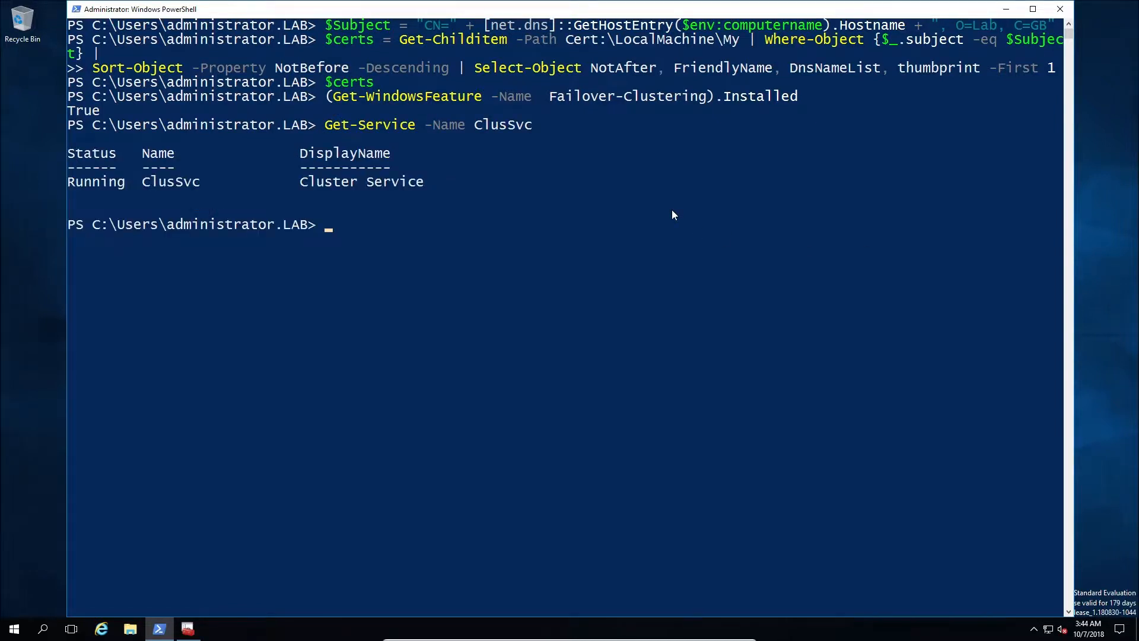
mouse_move(356, 203)
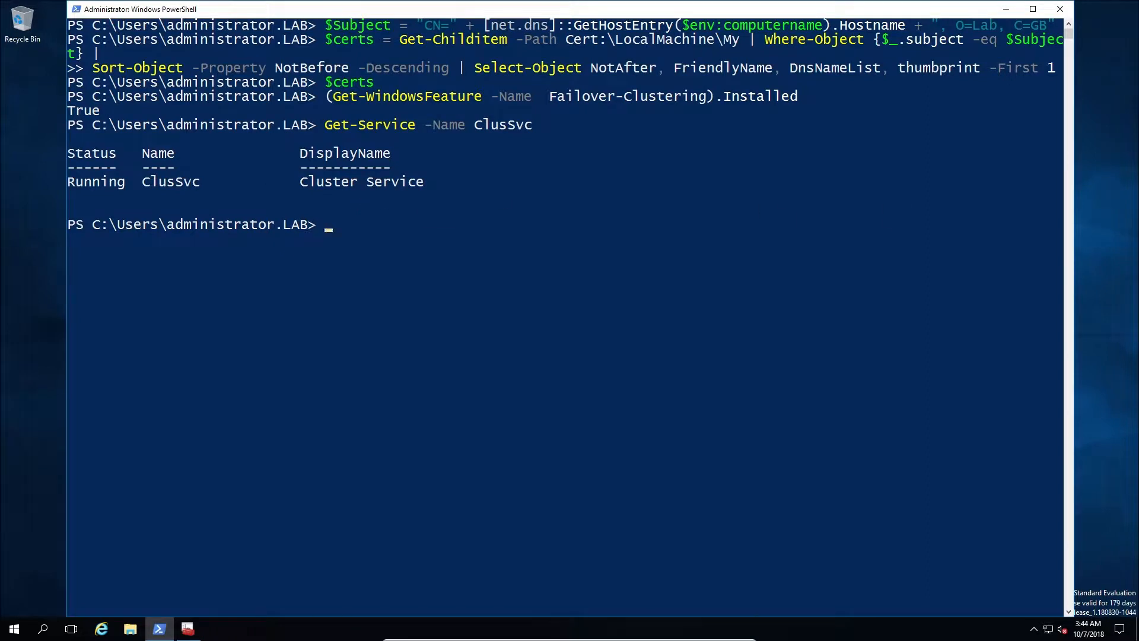
type("clear")
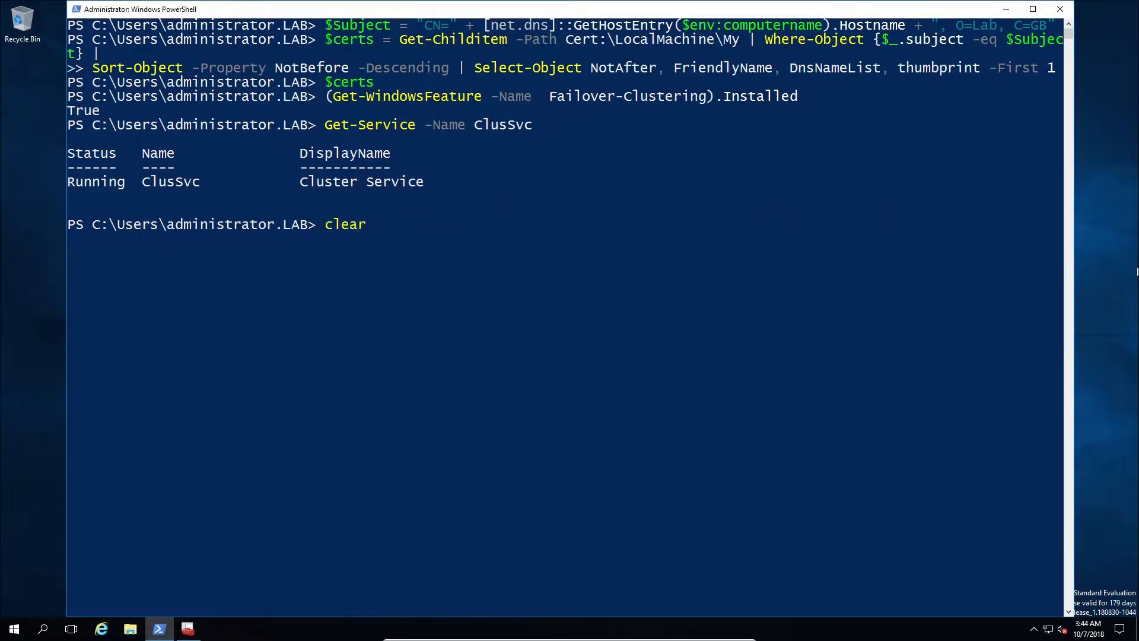
- Clear the PowerShell console output
key("enter")
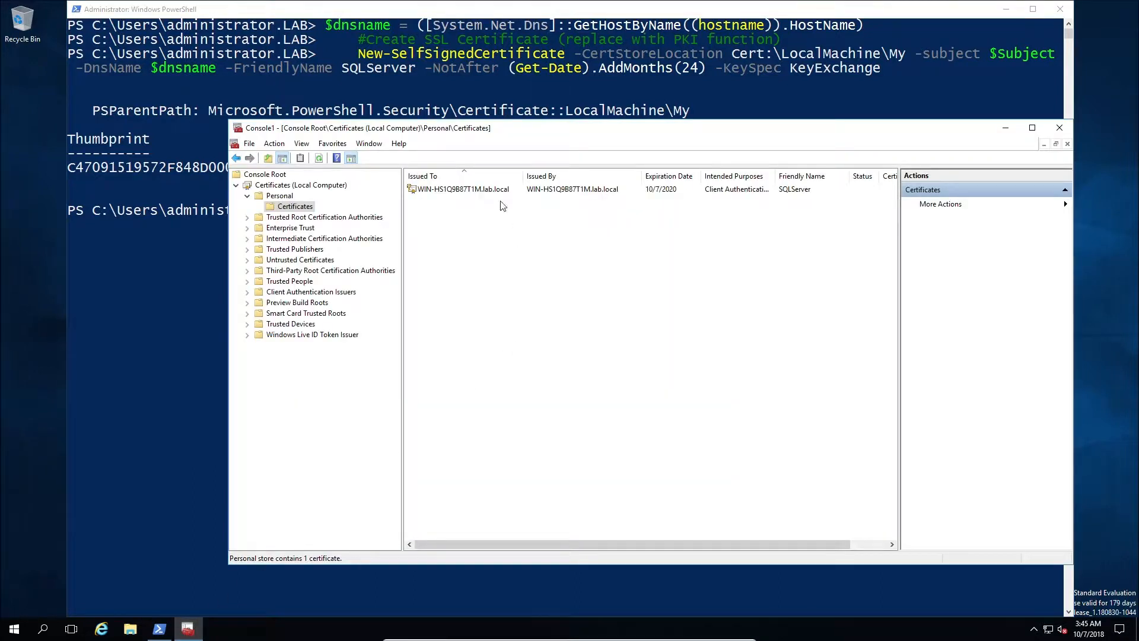
double_click(463, 189)
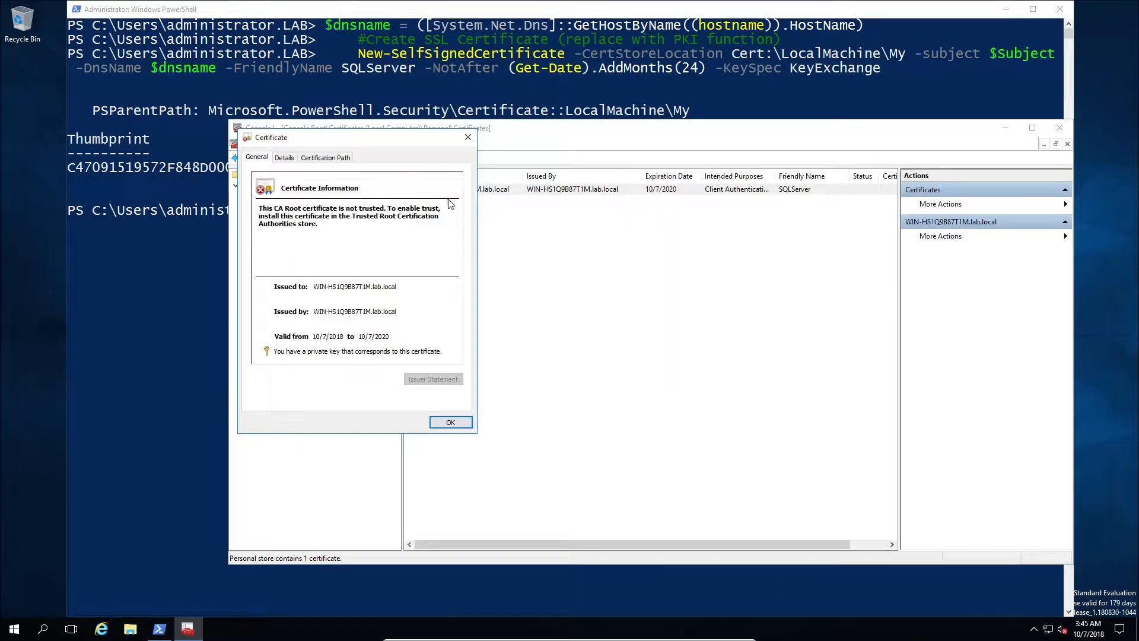
left_click(283, 158)
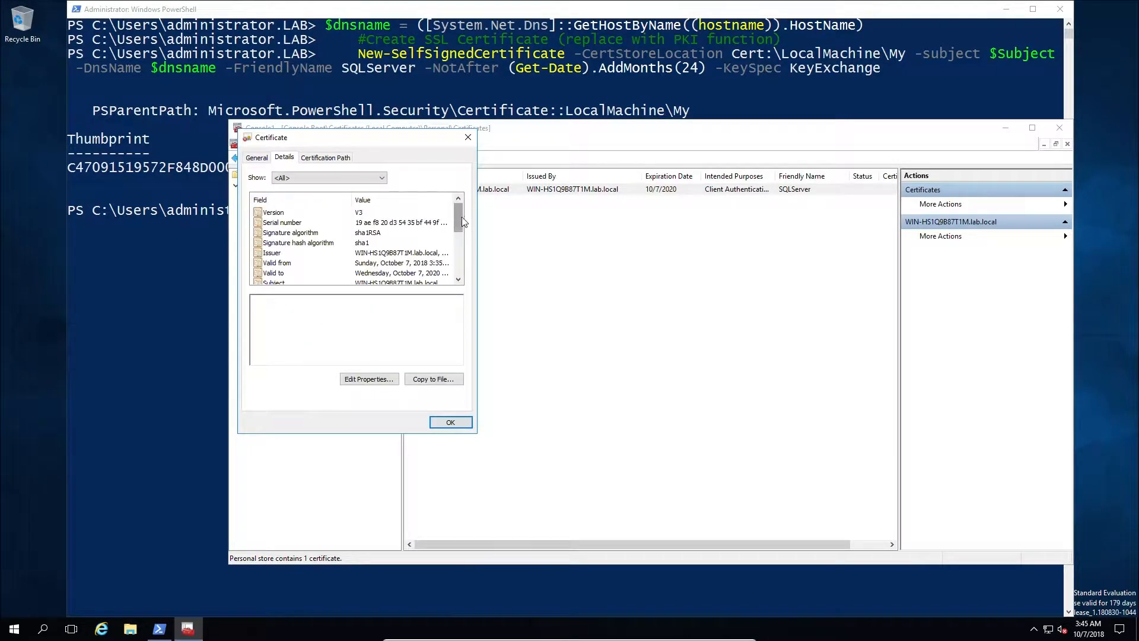
scroll("down", 3)
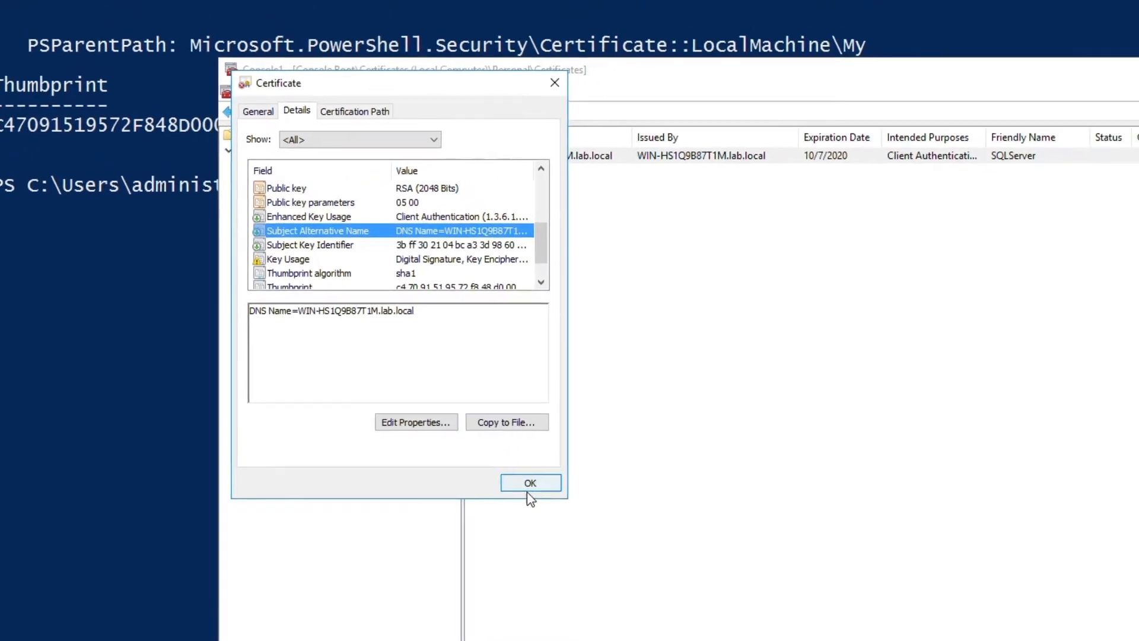
left_click(529, 483)
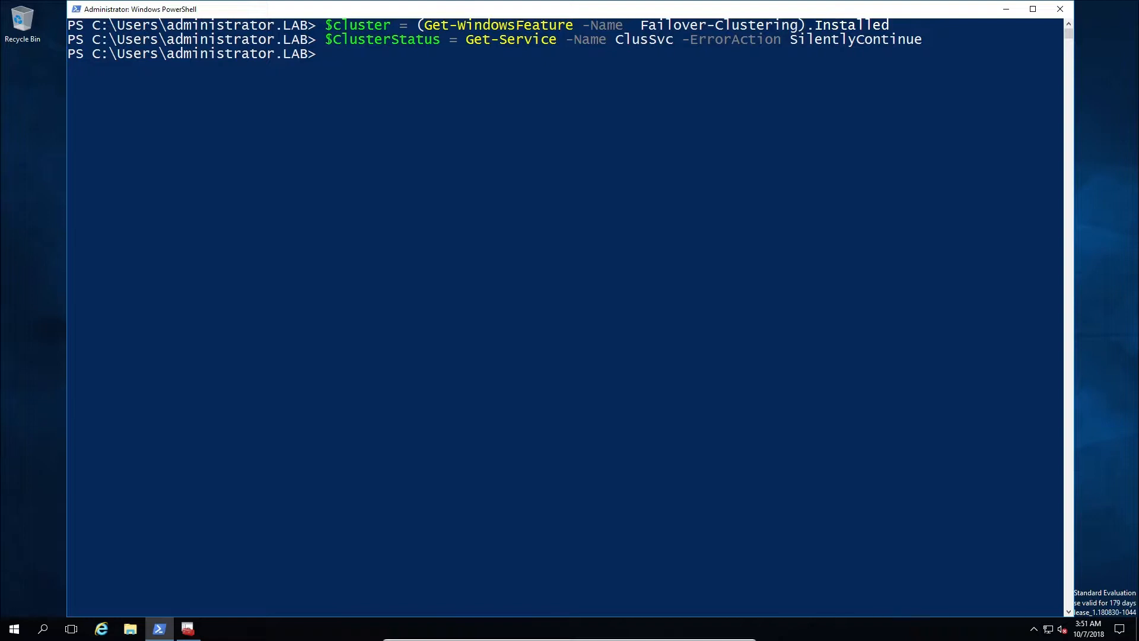
mouse_move(550, 150)
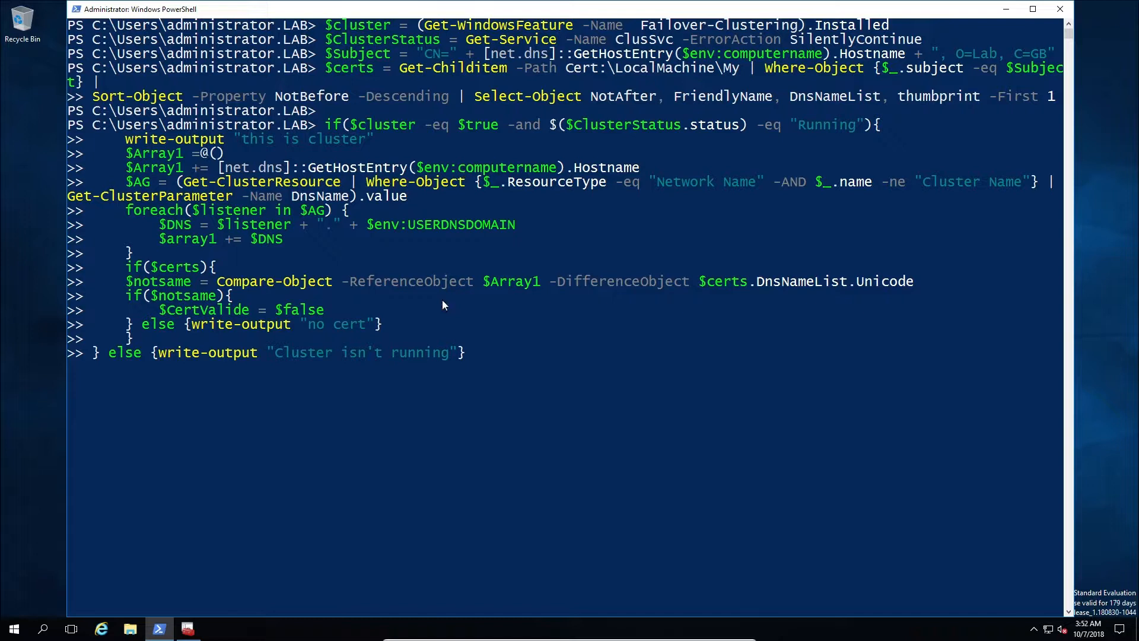
mouse_move(770, 143)
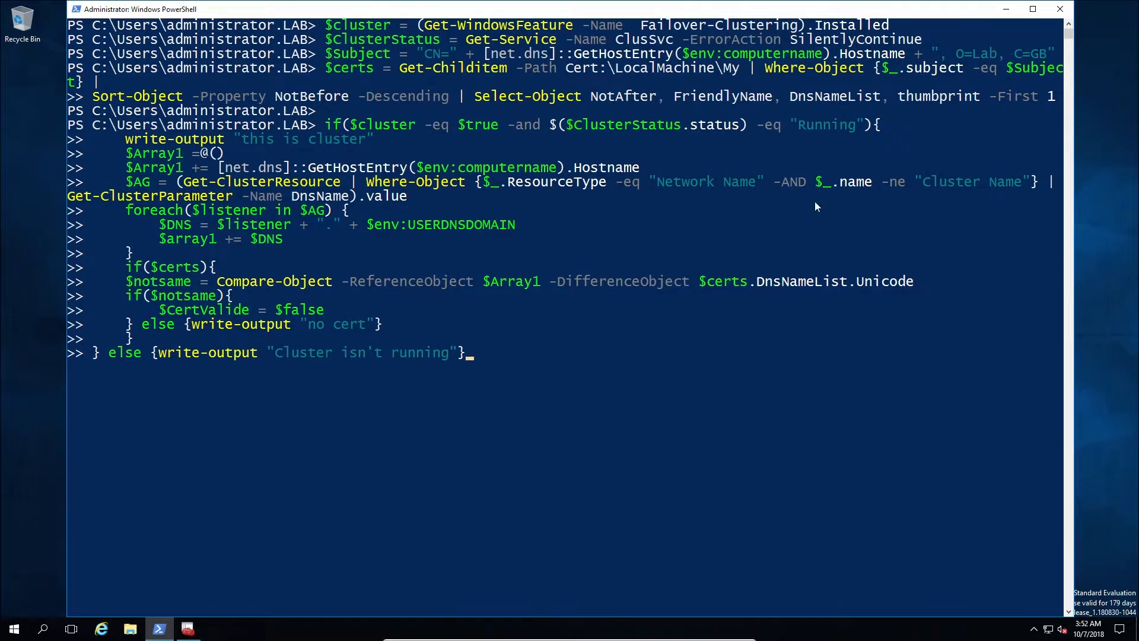
mouse_move(167, 223)
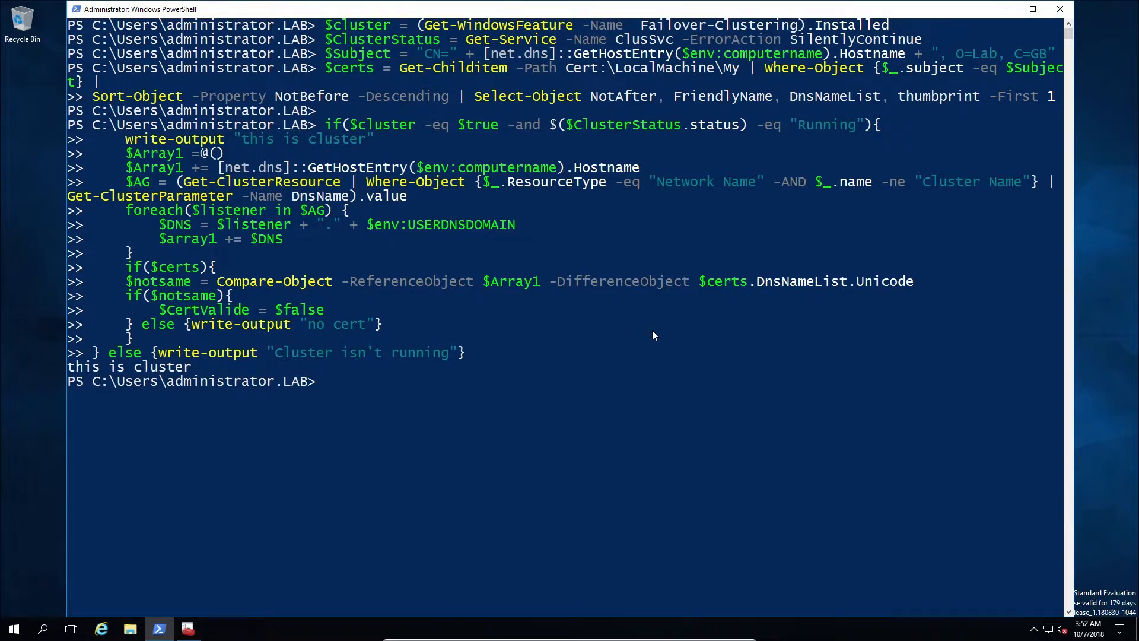
mouse_move(183, 375)
type("$")
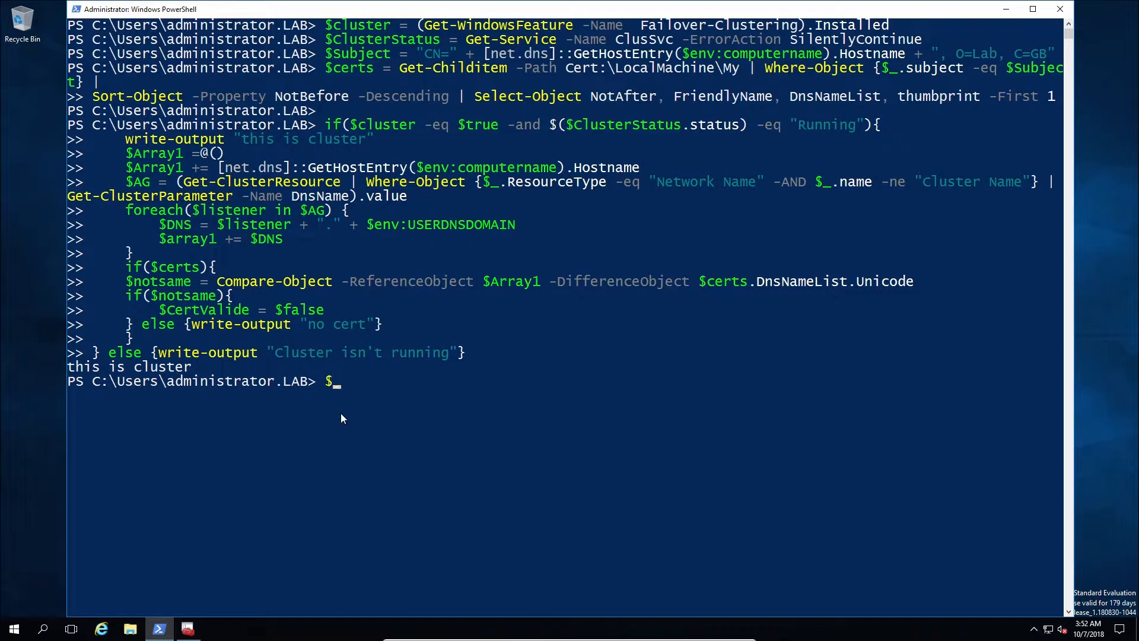
- Show $CertValide as False and $Array1 listing the host and both listener DNS names
type("cer")
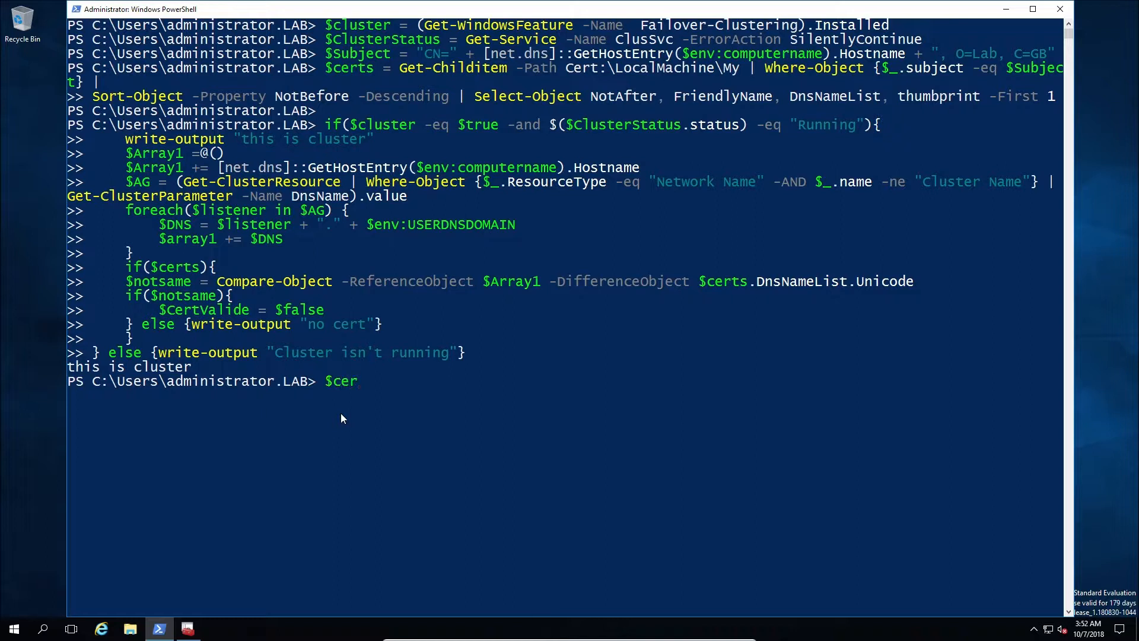
type("tv")
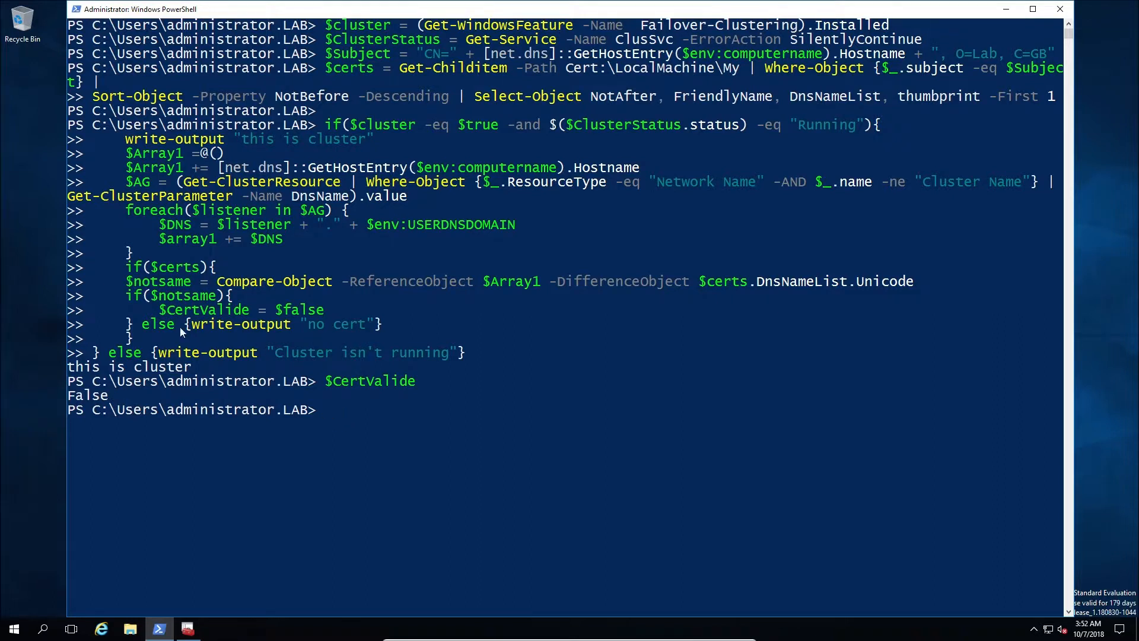
mouse_move(301, 287)
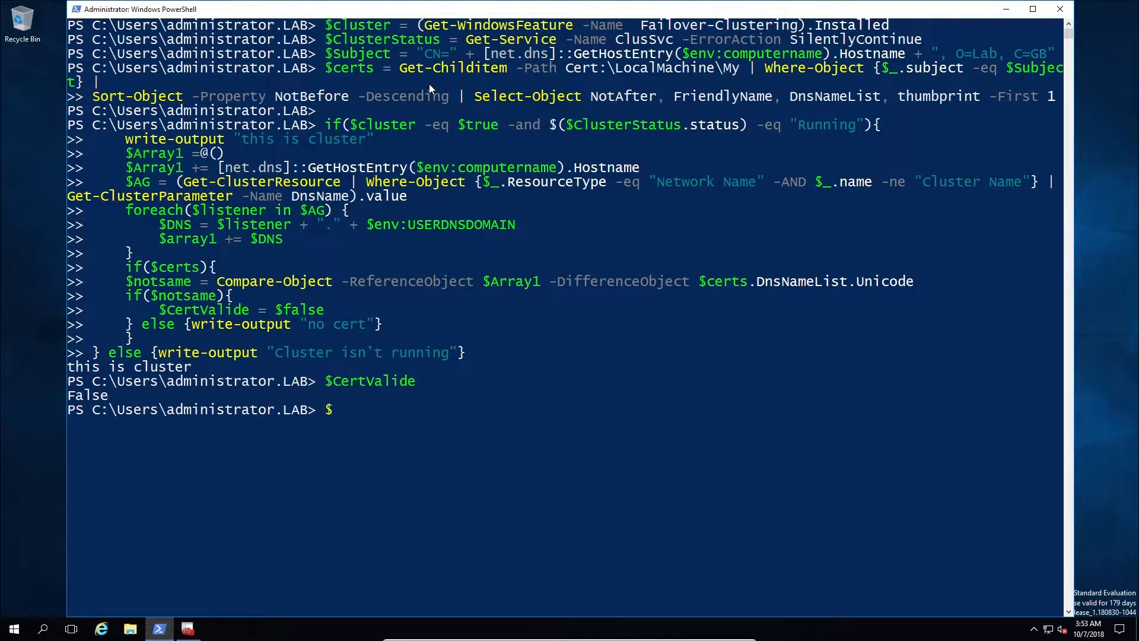
type("$Array1")
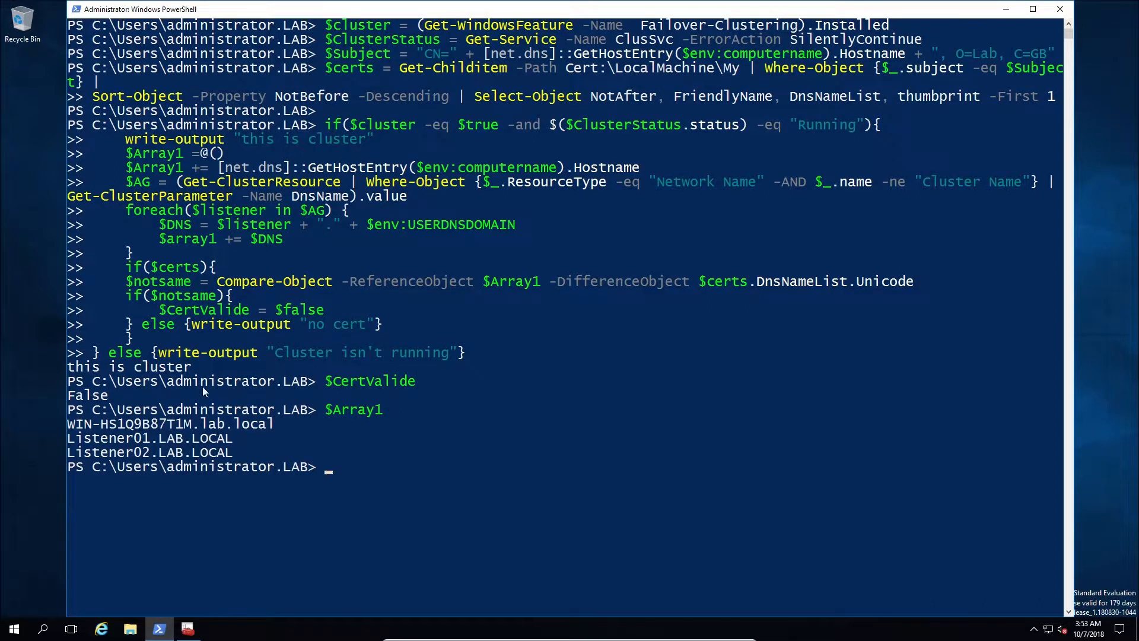
mouse_move(192, 615)
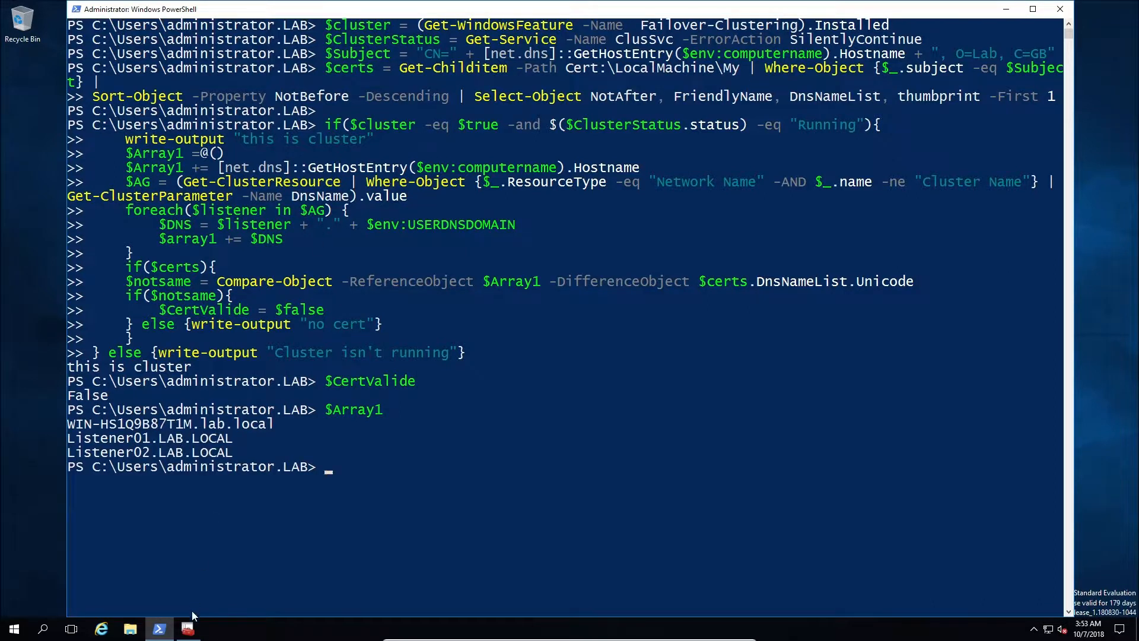
mouse_move(188, 628)
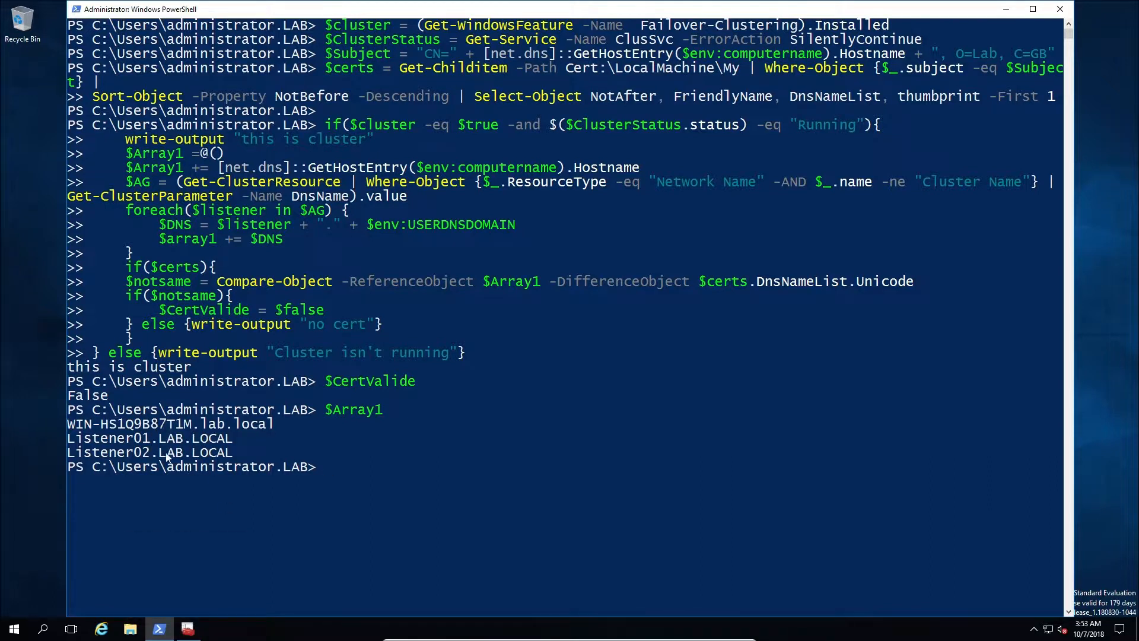
mouse_move(167, 458)
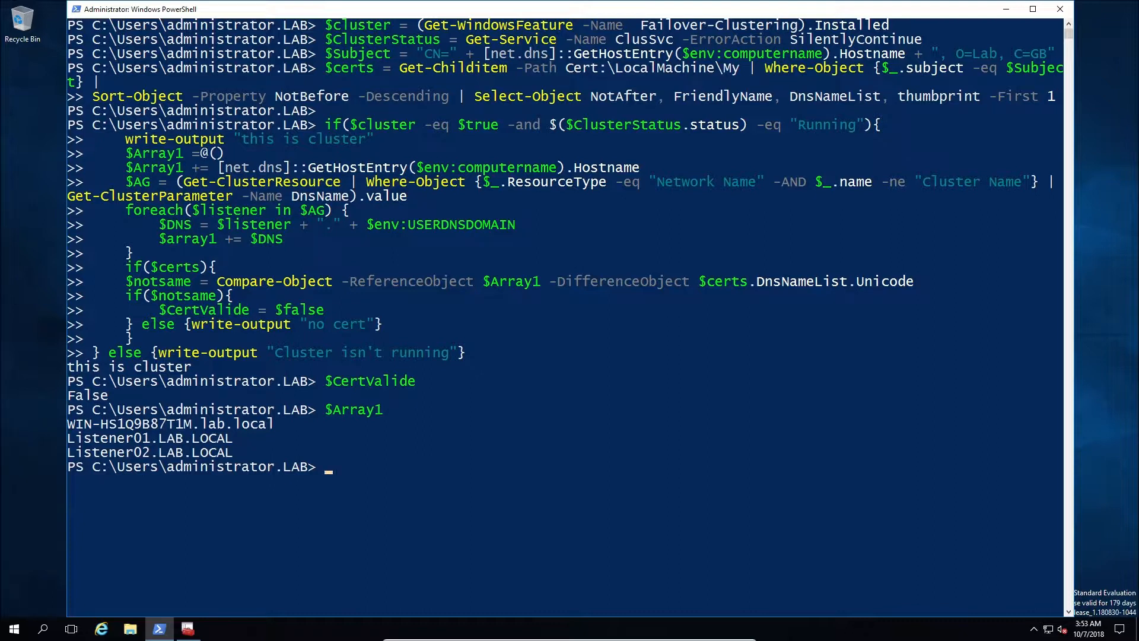
mouse_move(609, 511)
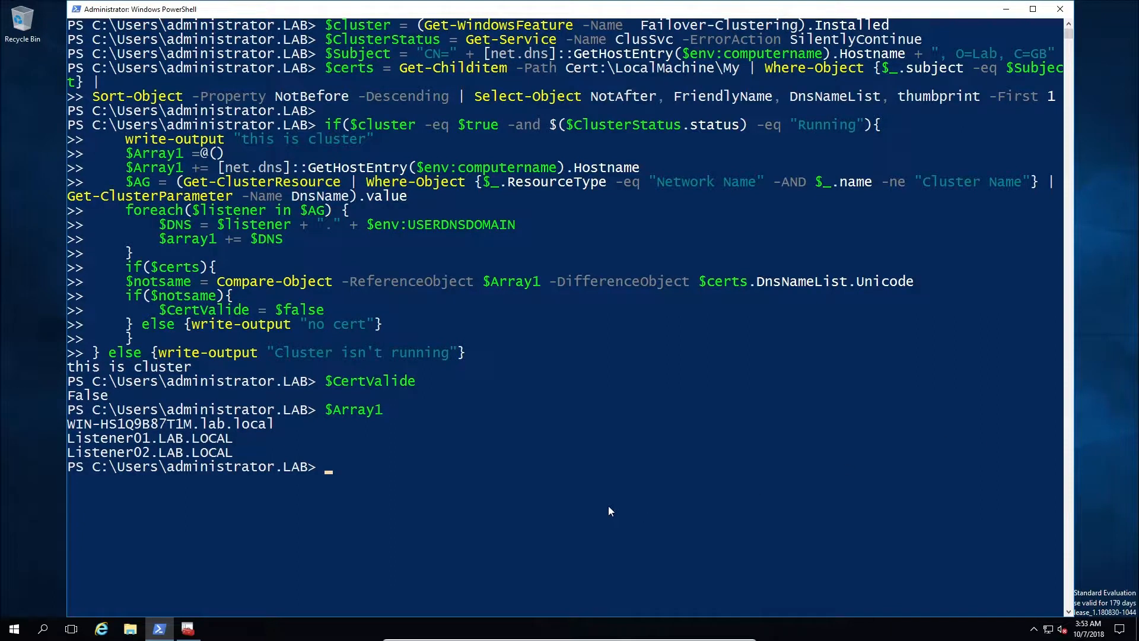
type("If($CertValide -eq $false){")
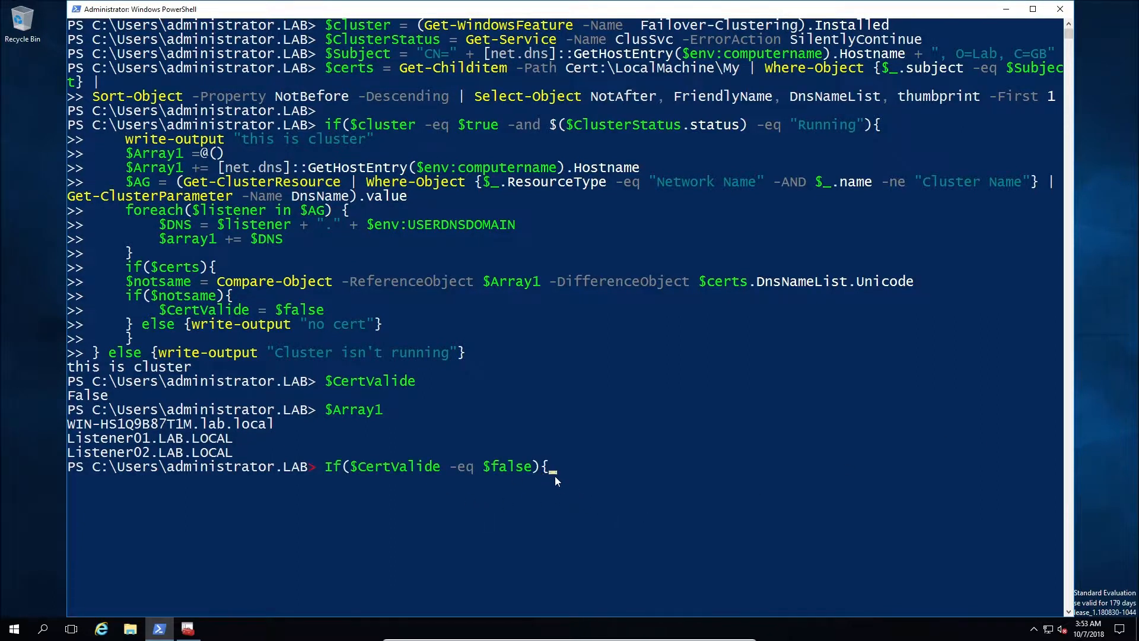
- Run the If($CertValide -eq $false) block calling Set-SQL_Cert, outputting the new thumbprint
key("enter")
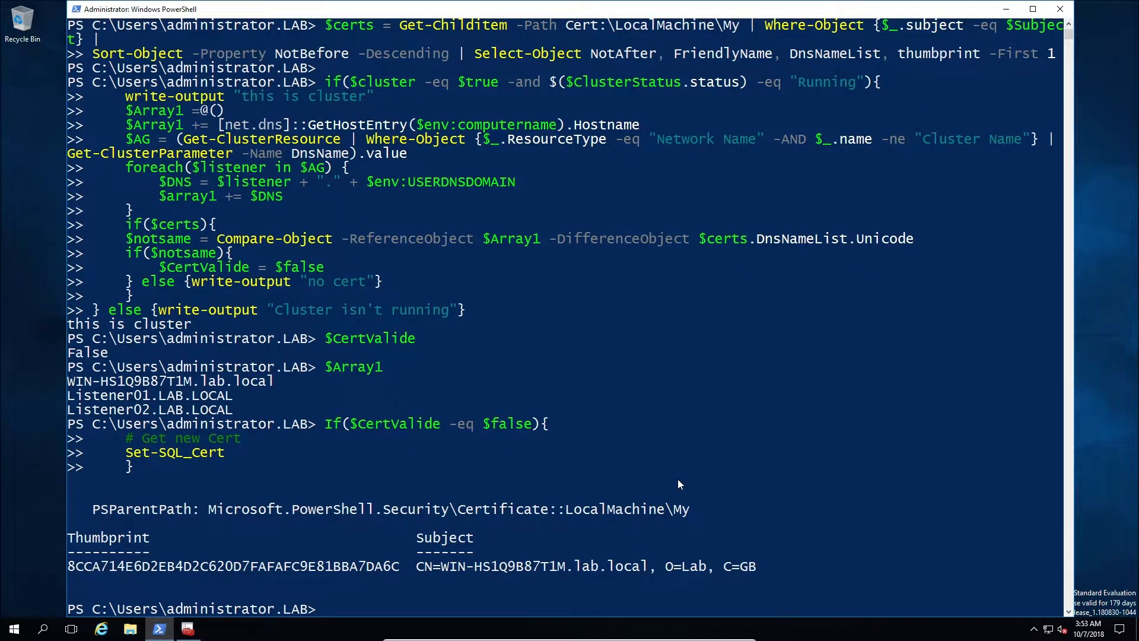
mouse_move(200, 624)
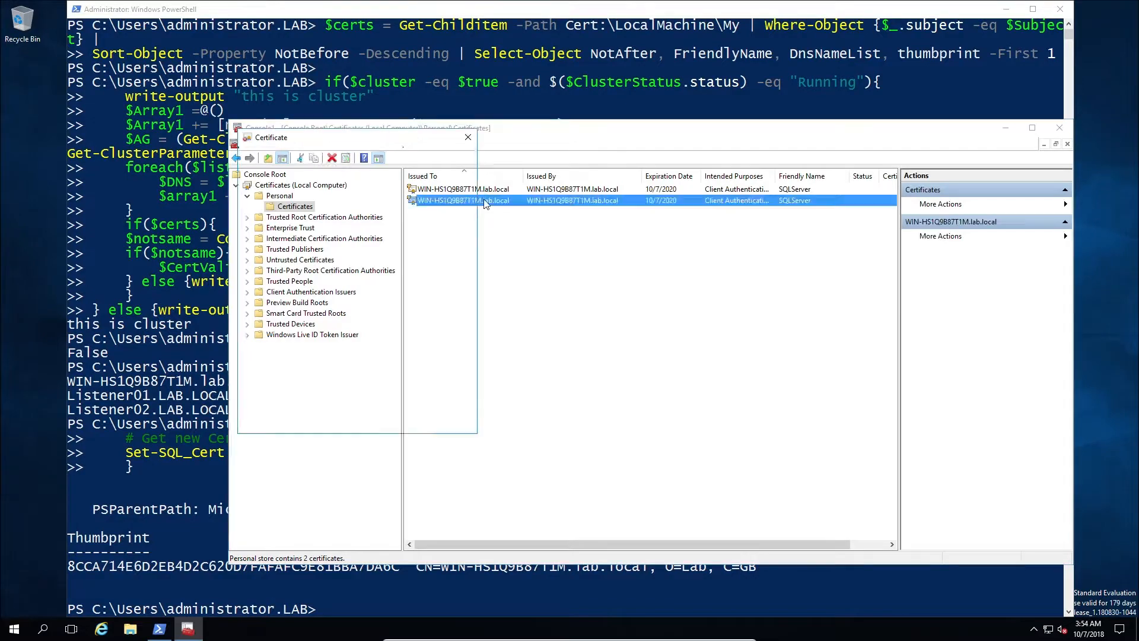
- Inspect the newer SQLServer certificate's Subject Alternative Name for the host and listener names
left_click(284, 158)
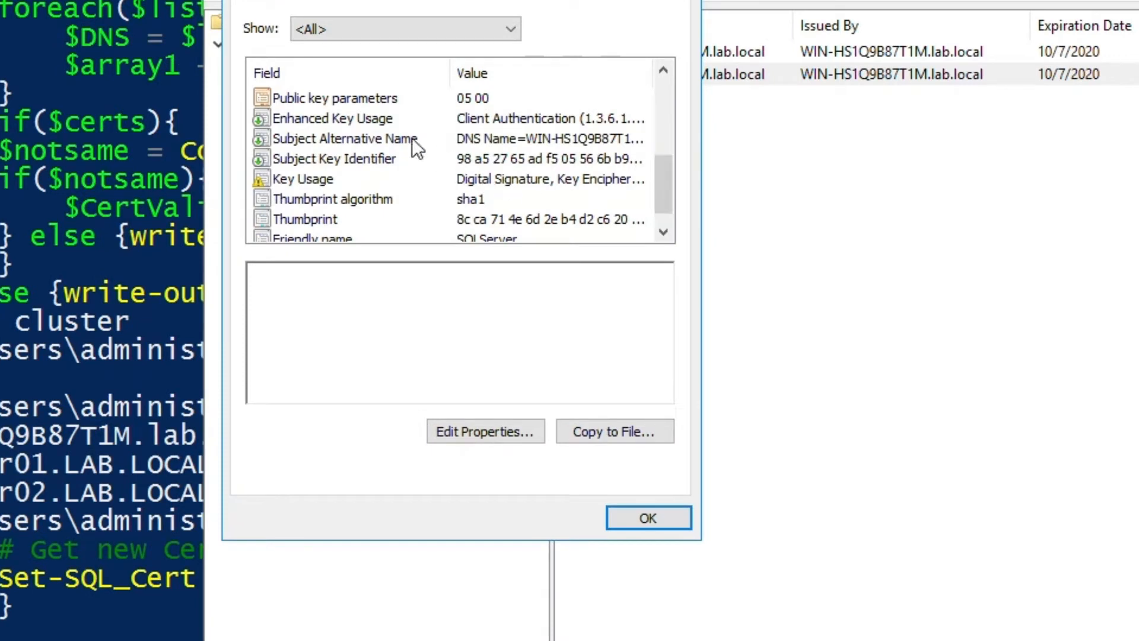
left_click(342, 138)
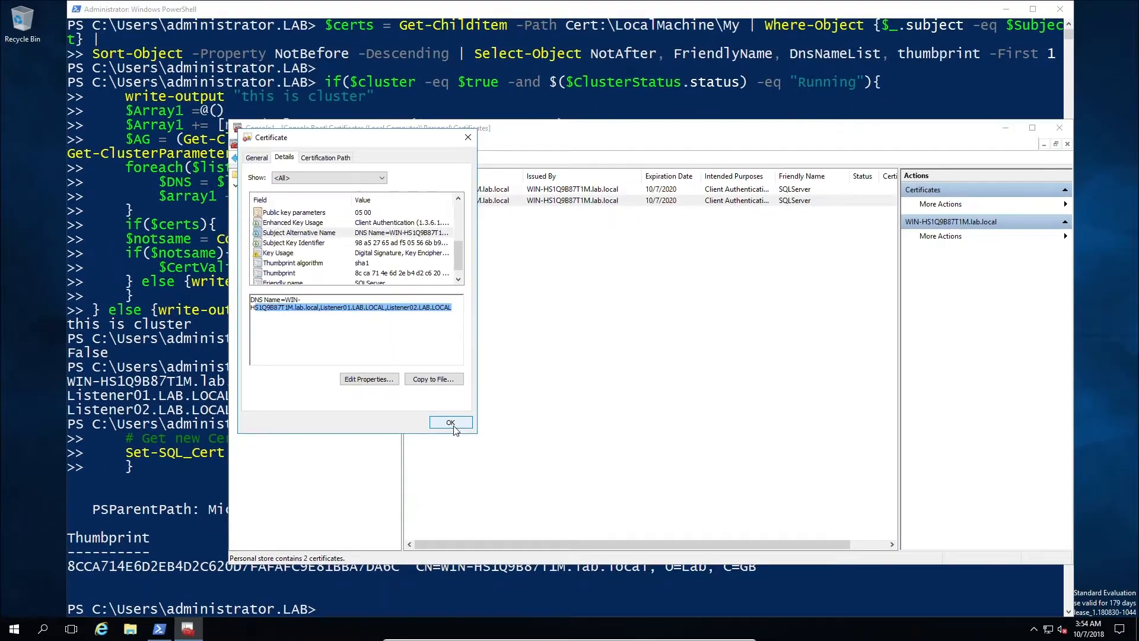
left_click(450, 422)
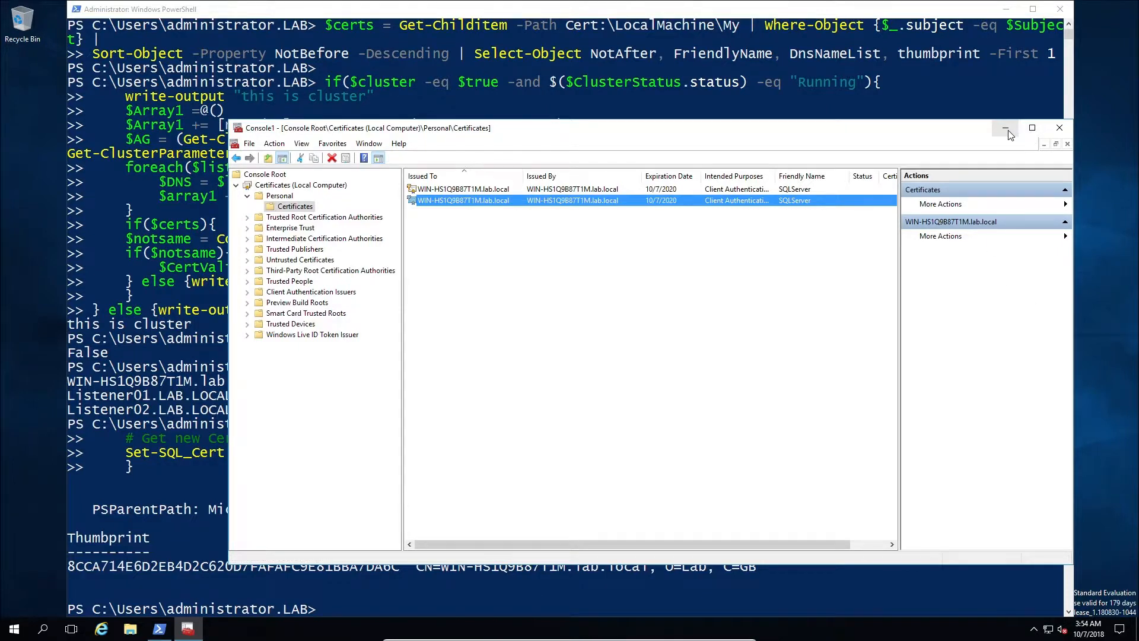
mouse_move(1005, 128)
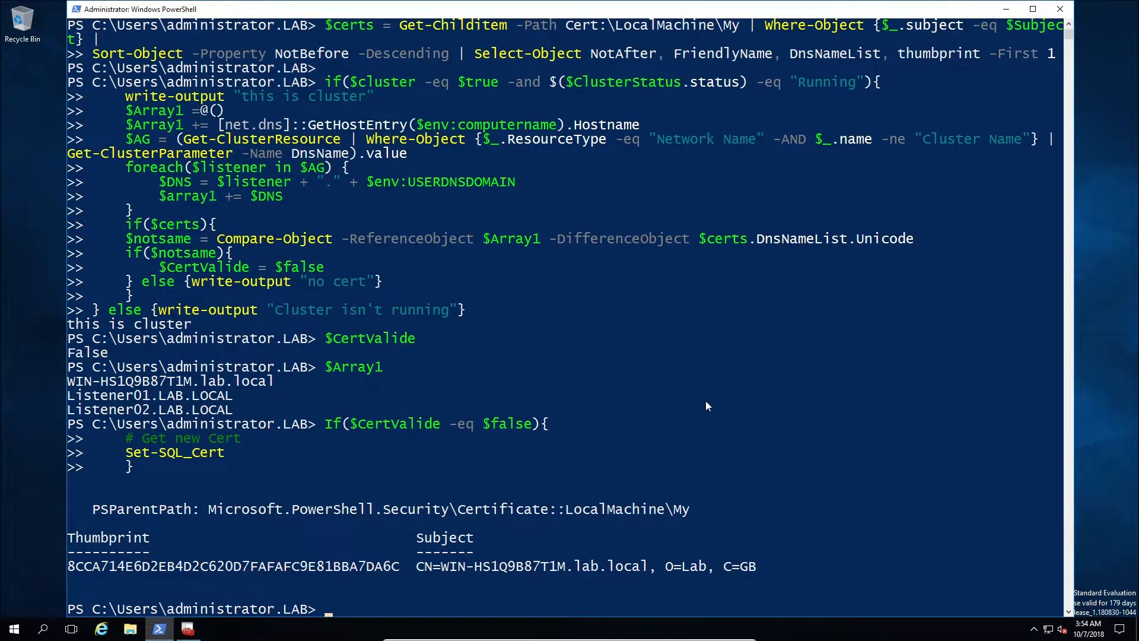
mouse_move(598, 434)
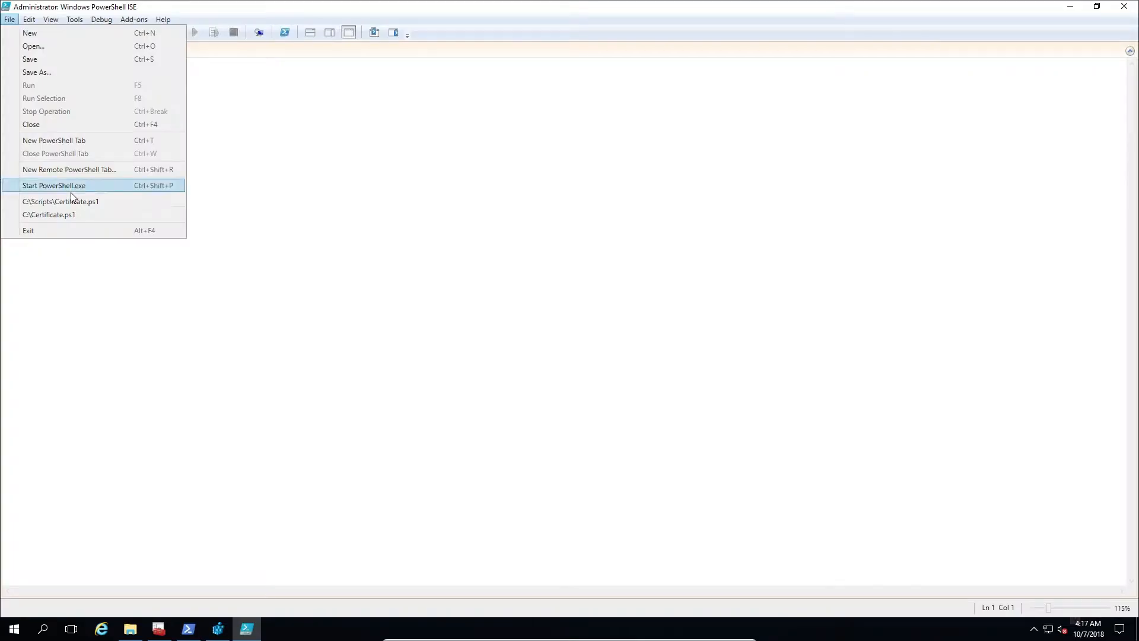
- Reopen Certificate.ps1 and fold the Set-SQL_Cert function and the cluster-check block
left_click(49, 214)
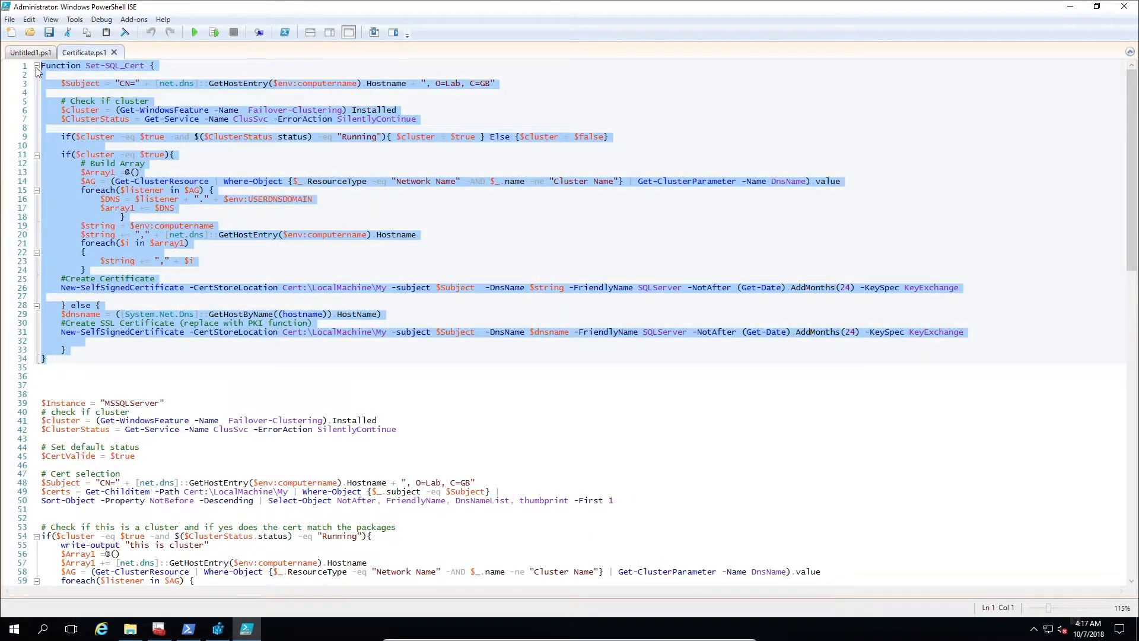
left_click(36, 64)
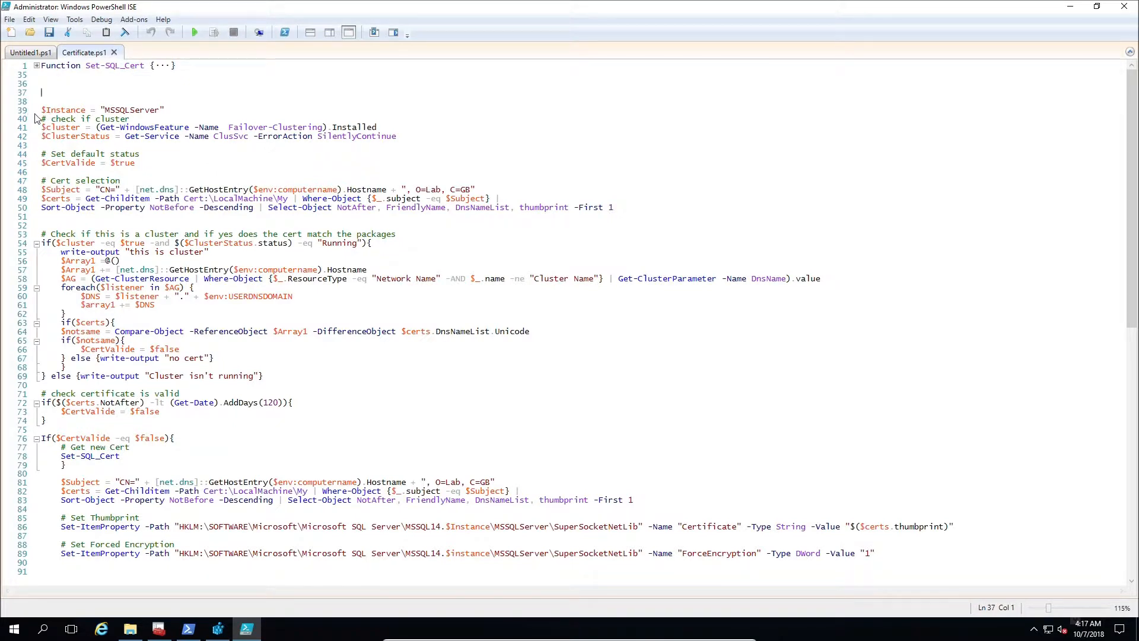
triple_click(101, 110)
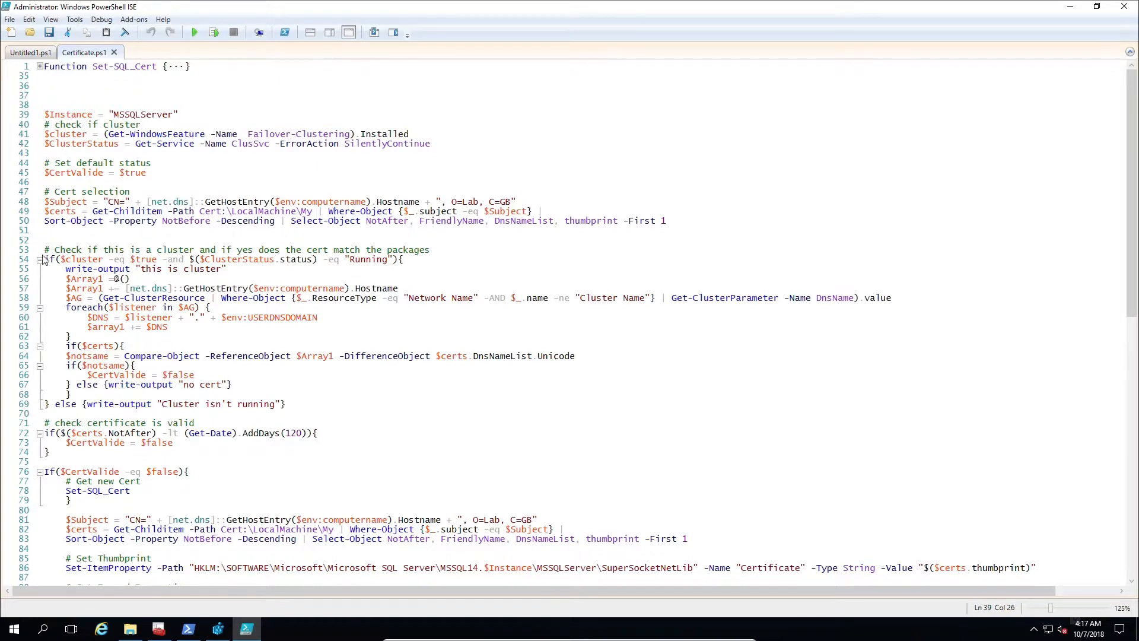
left_click(39, 260)
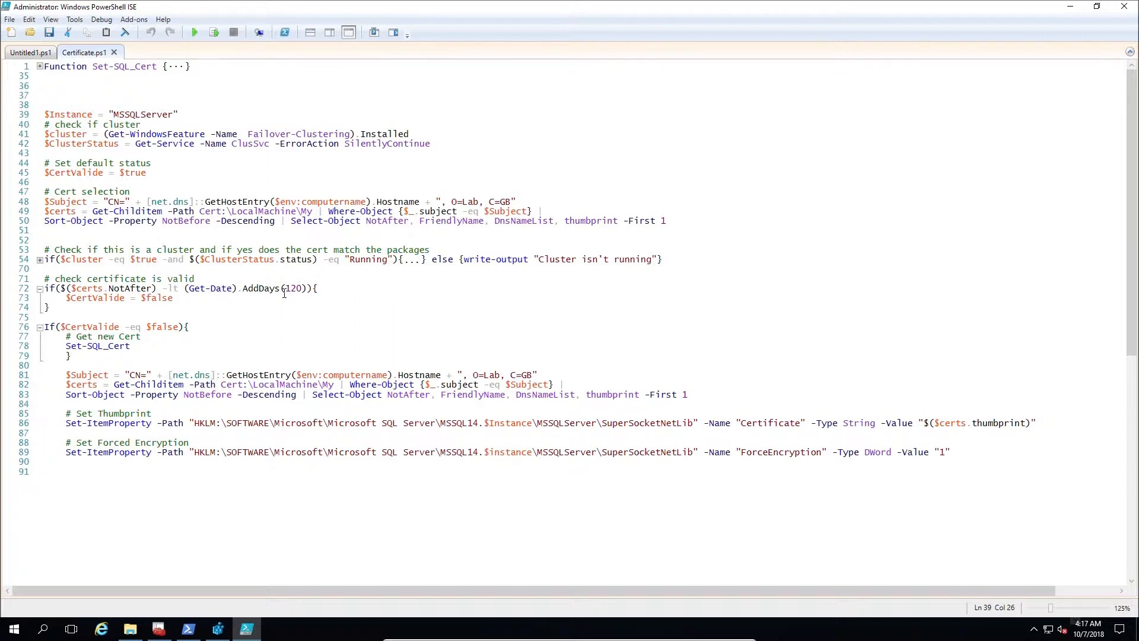
mouse_move(470, 262)
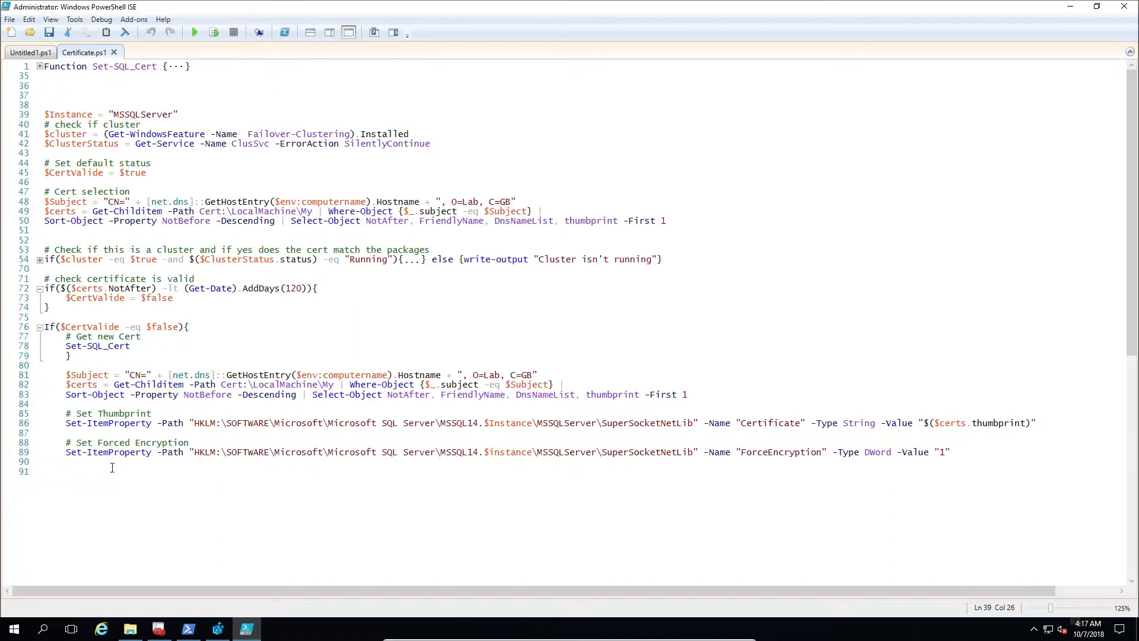
left_click_drag(65, 422, 66, 432)
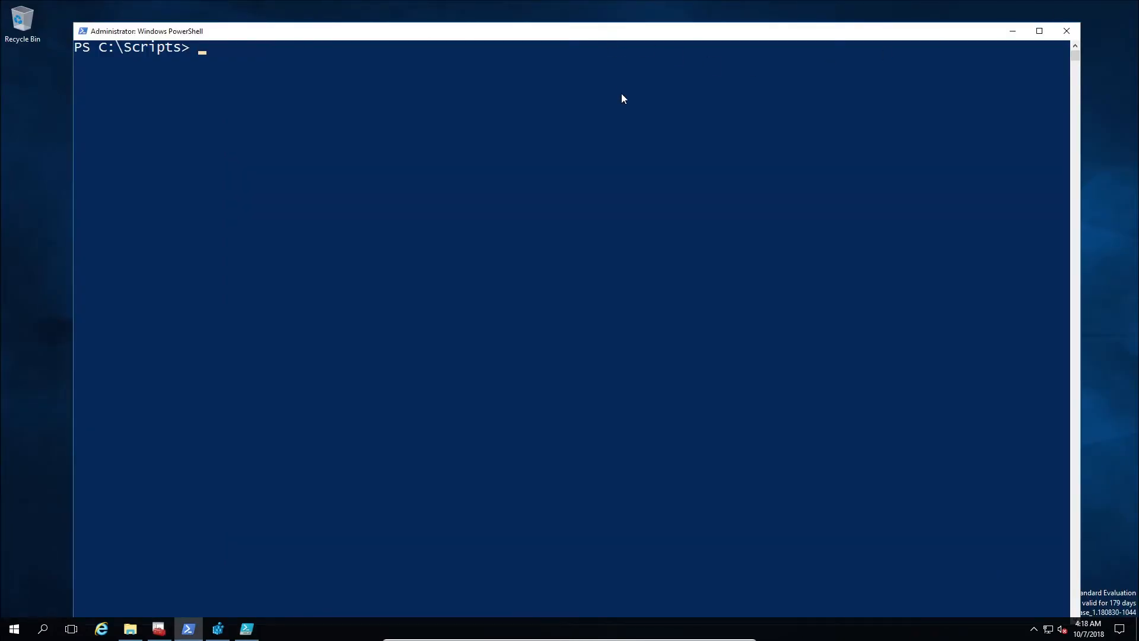
- Run .\Certificate.ps1 from C:\Scripts, which reports a cluster and returns a new thumbprint
type(".\\")
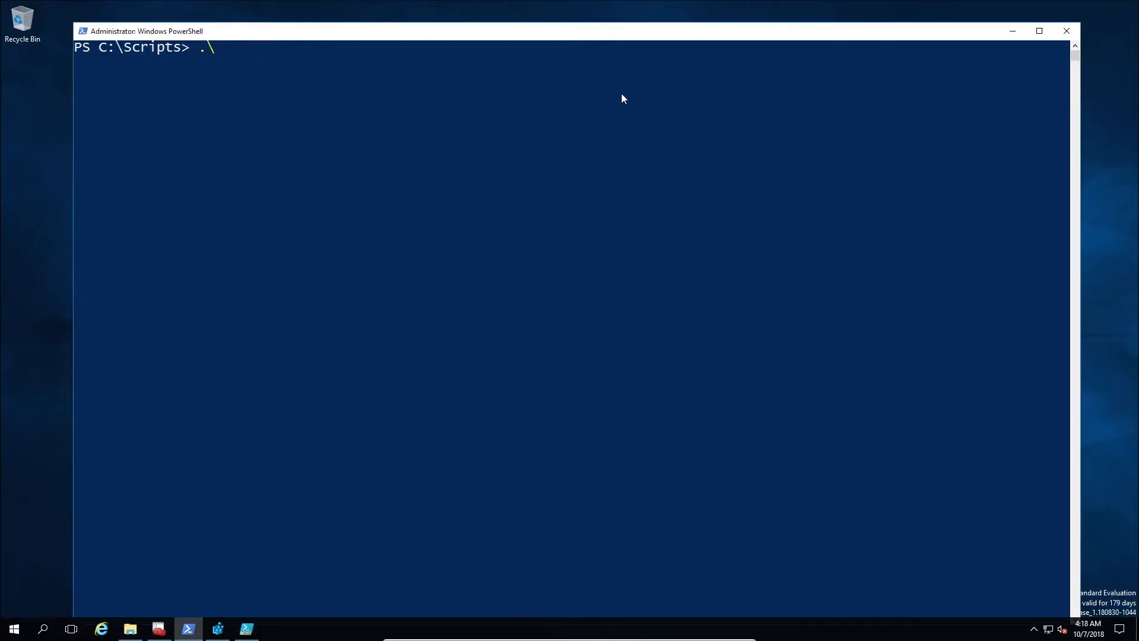
type("Certificate.ps1")
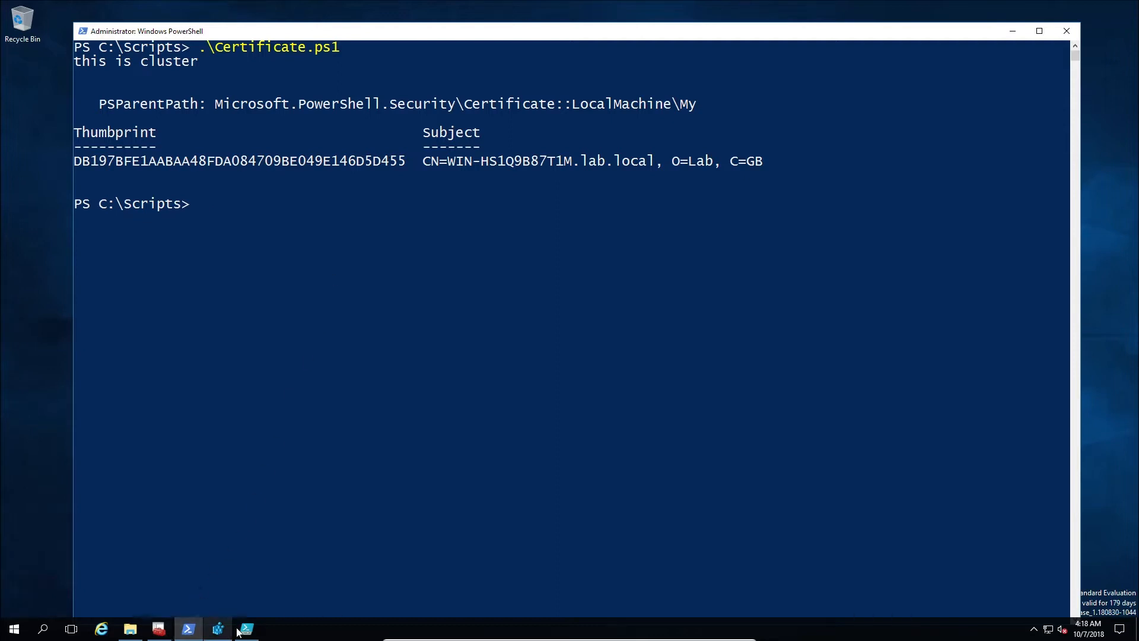
left_click(217, 628)
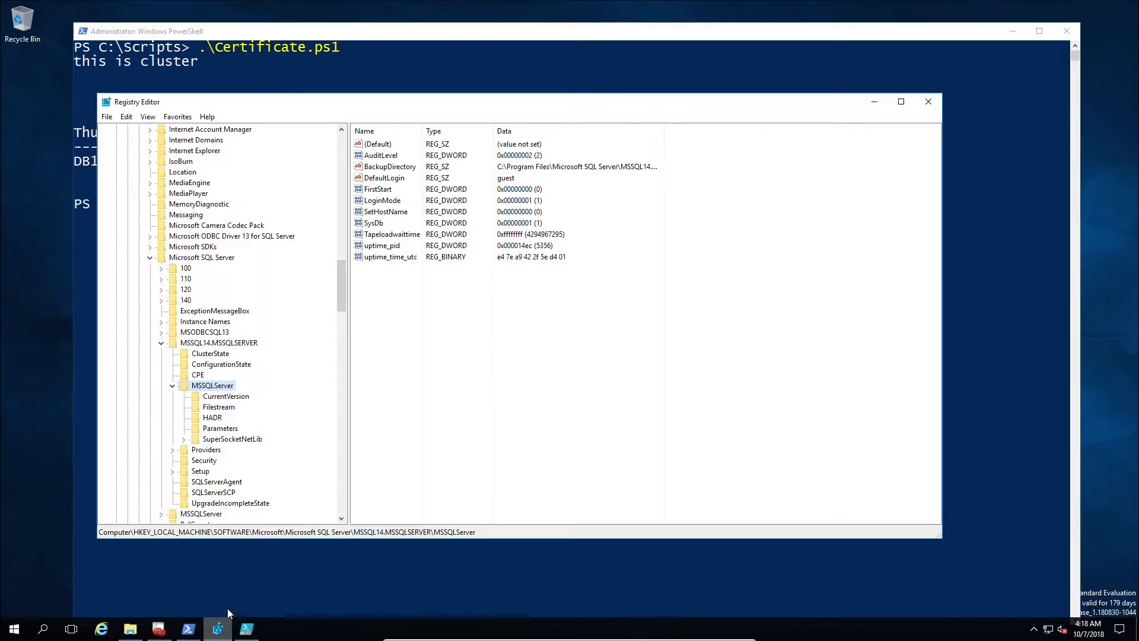
- Confirm SuperSocketNetLib's Certificate value matches the new thumbprint and ForceEncryption is 1
left_click(232, 439)
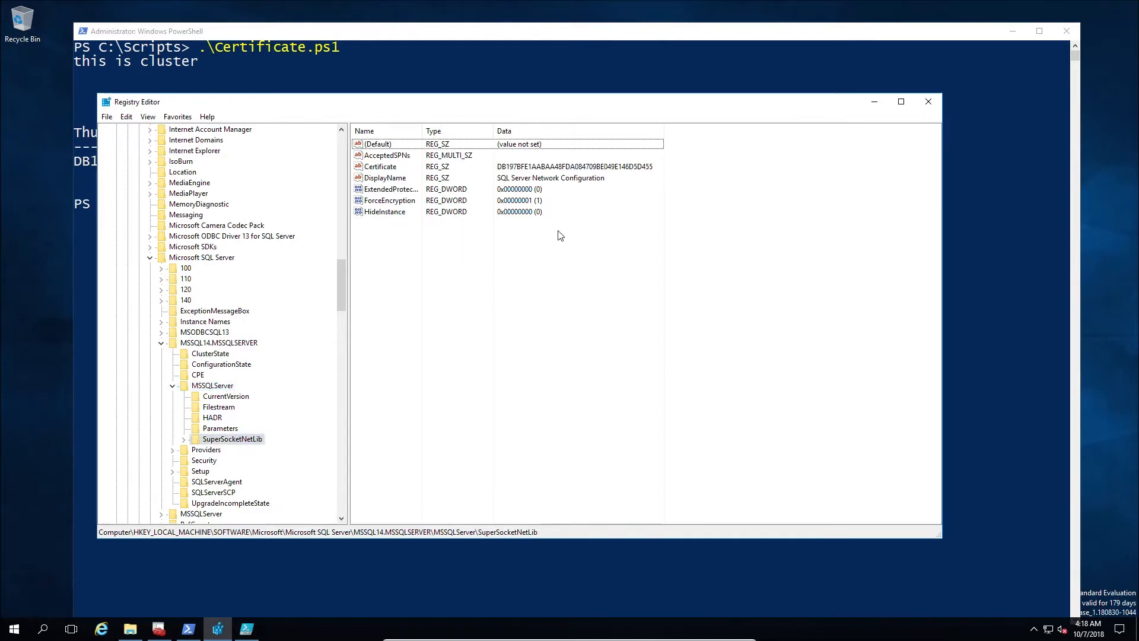
left_click(379, 165)
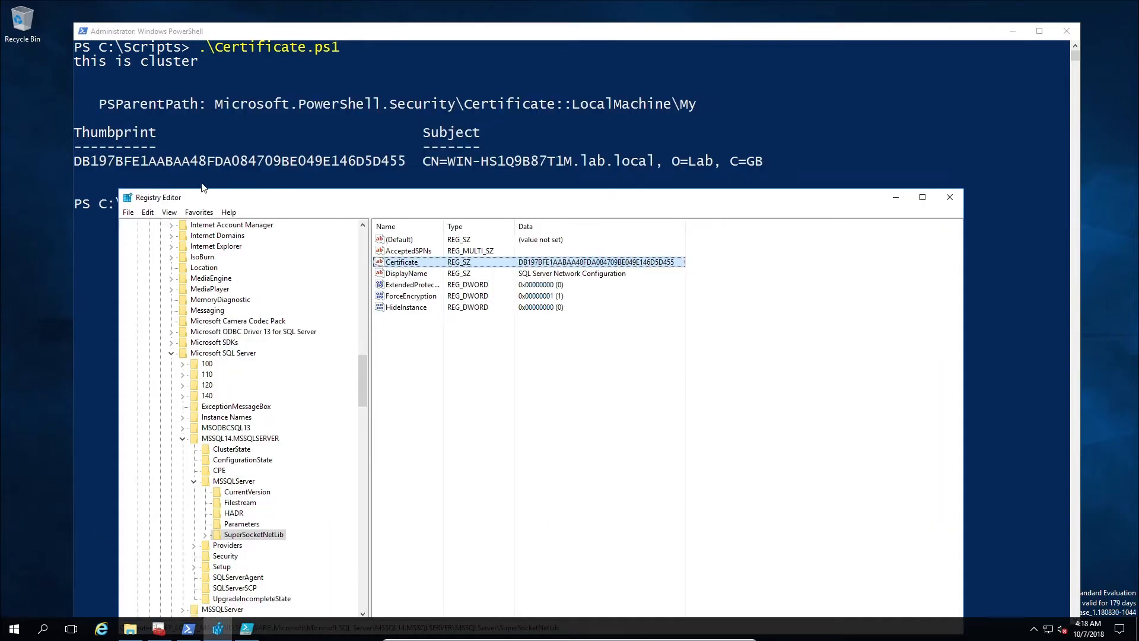
left_click(922, 197)
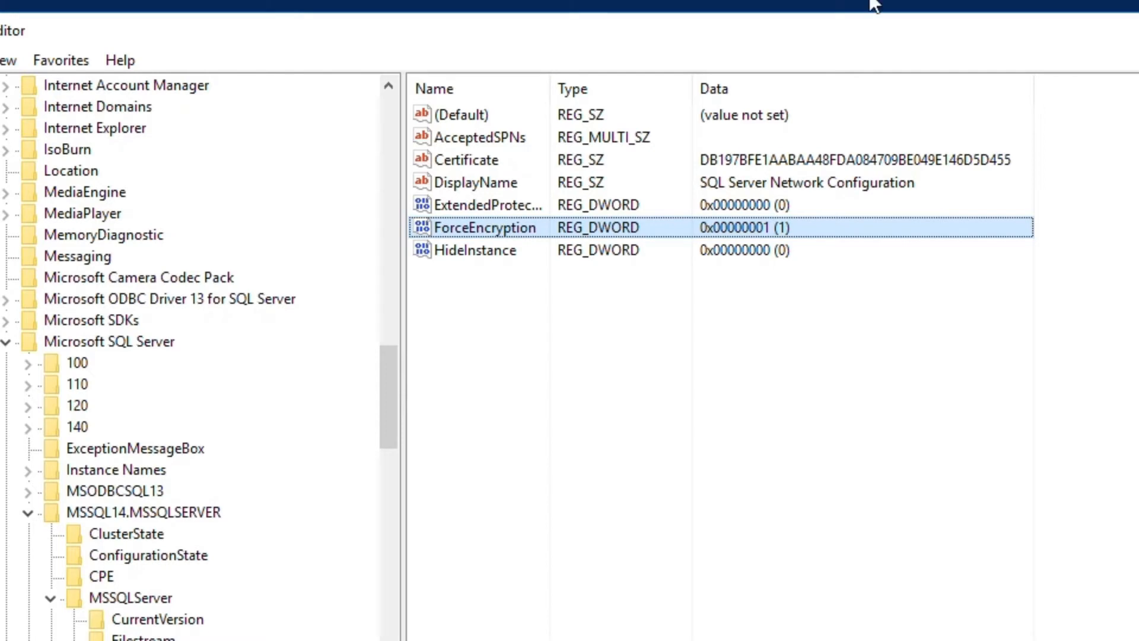
scroll("down", 3)
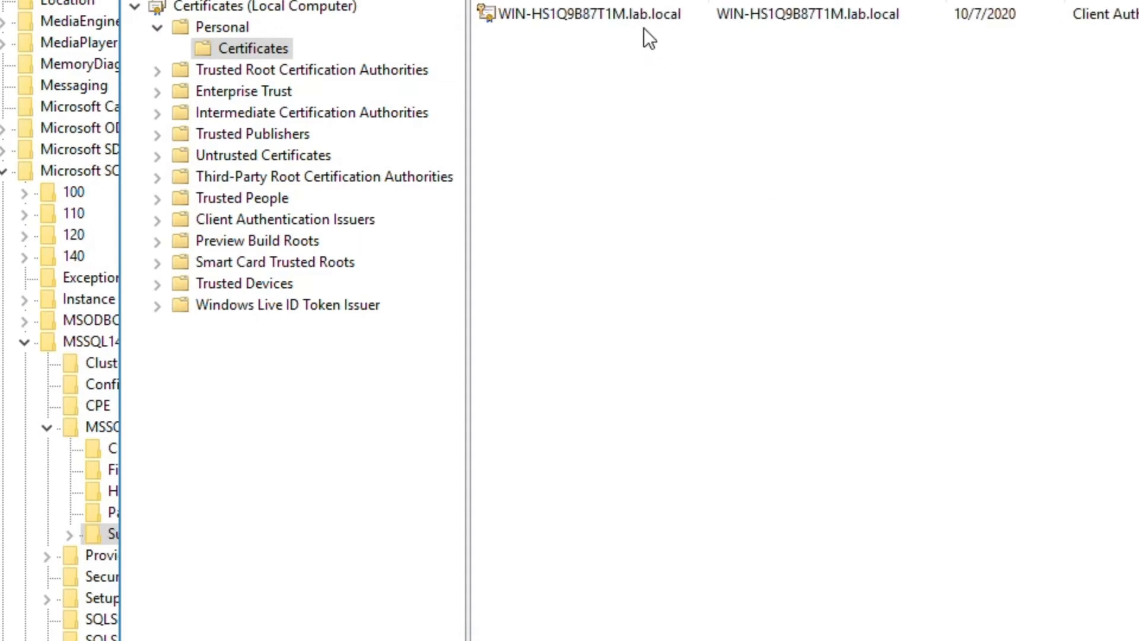
double_click(582, 14)
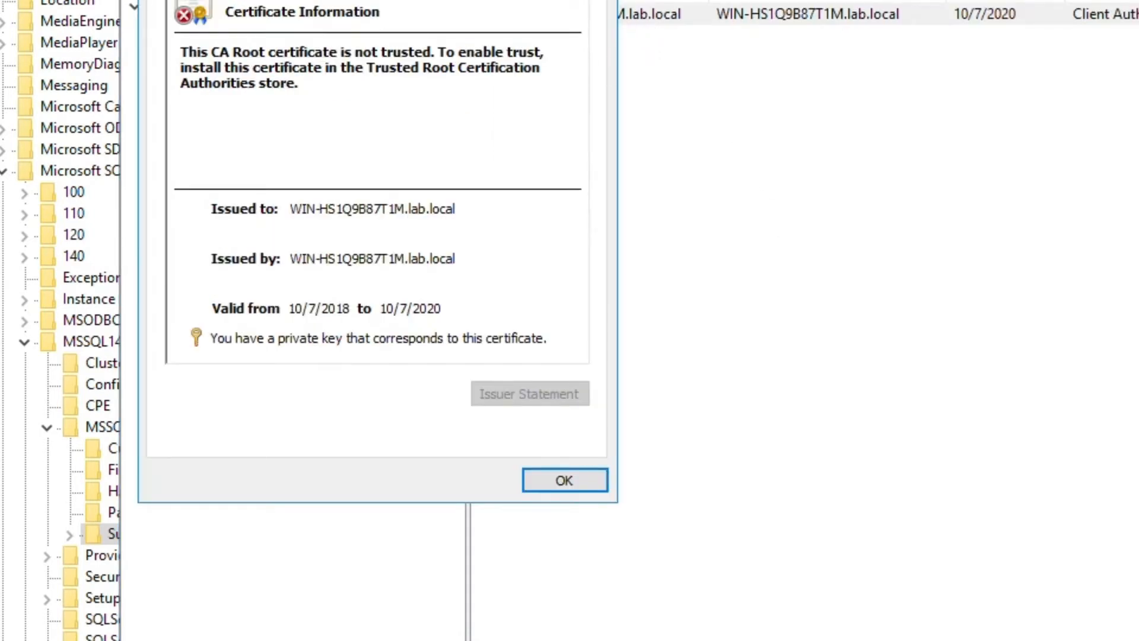